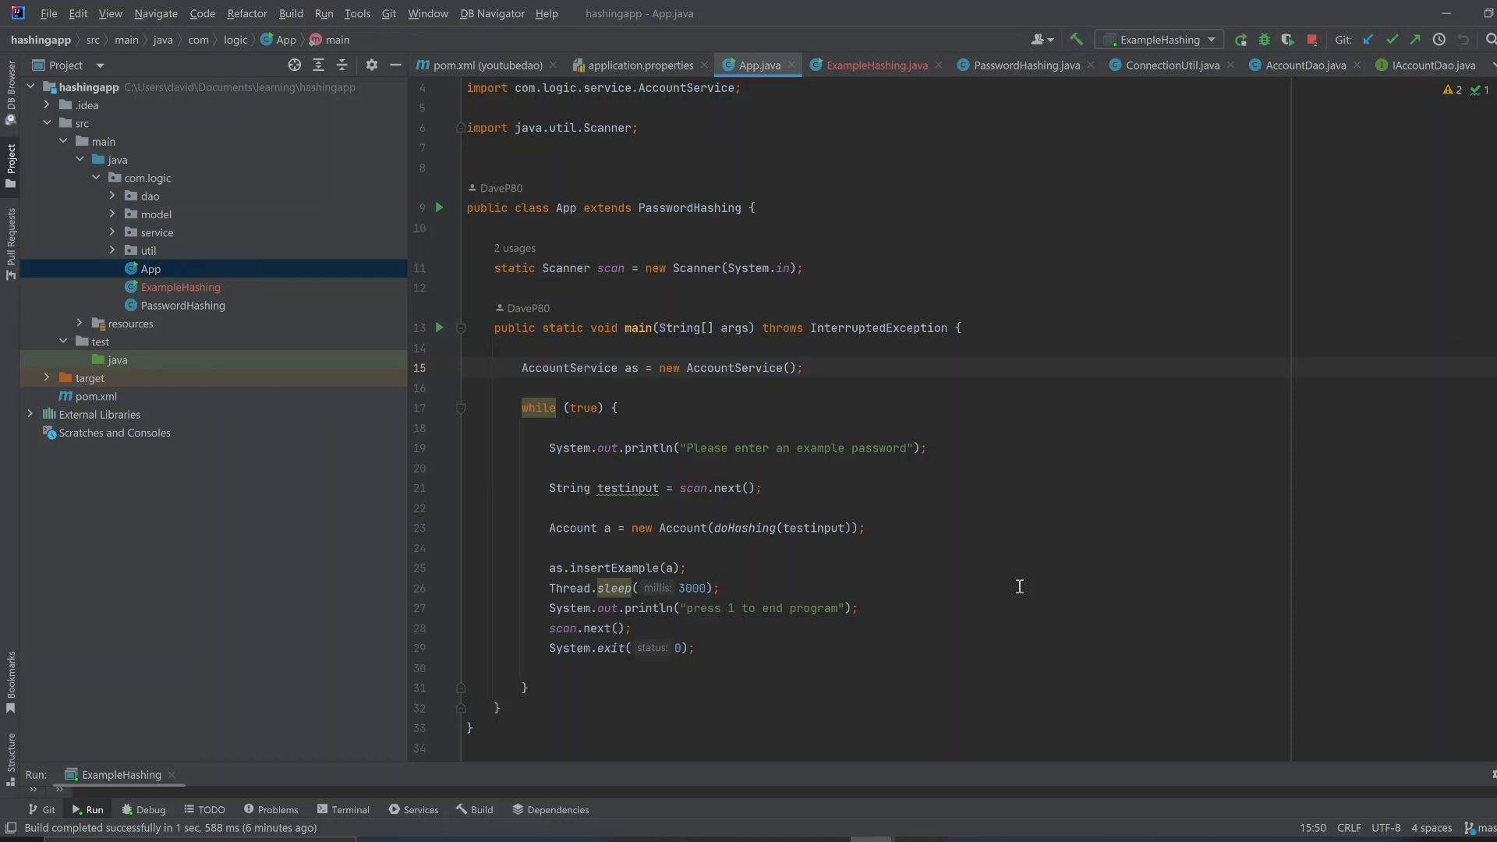
Step: Launch ExampleHashing's main method and enlarge the Run output panel
click(803, 367)
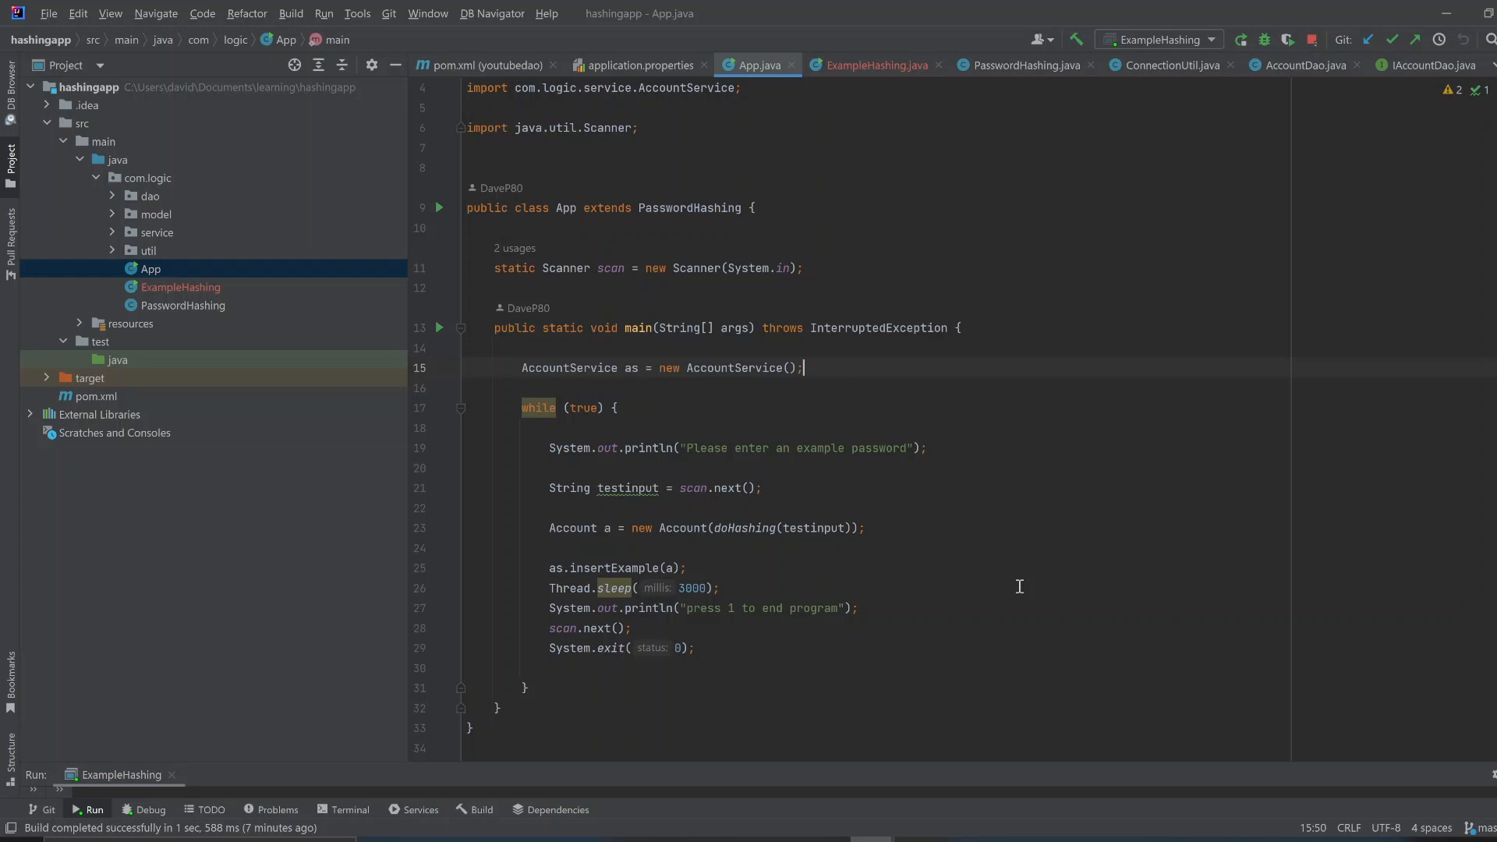
mouse_move(930, 450)
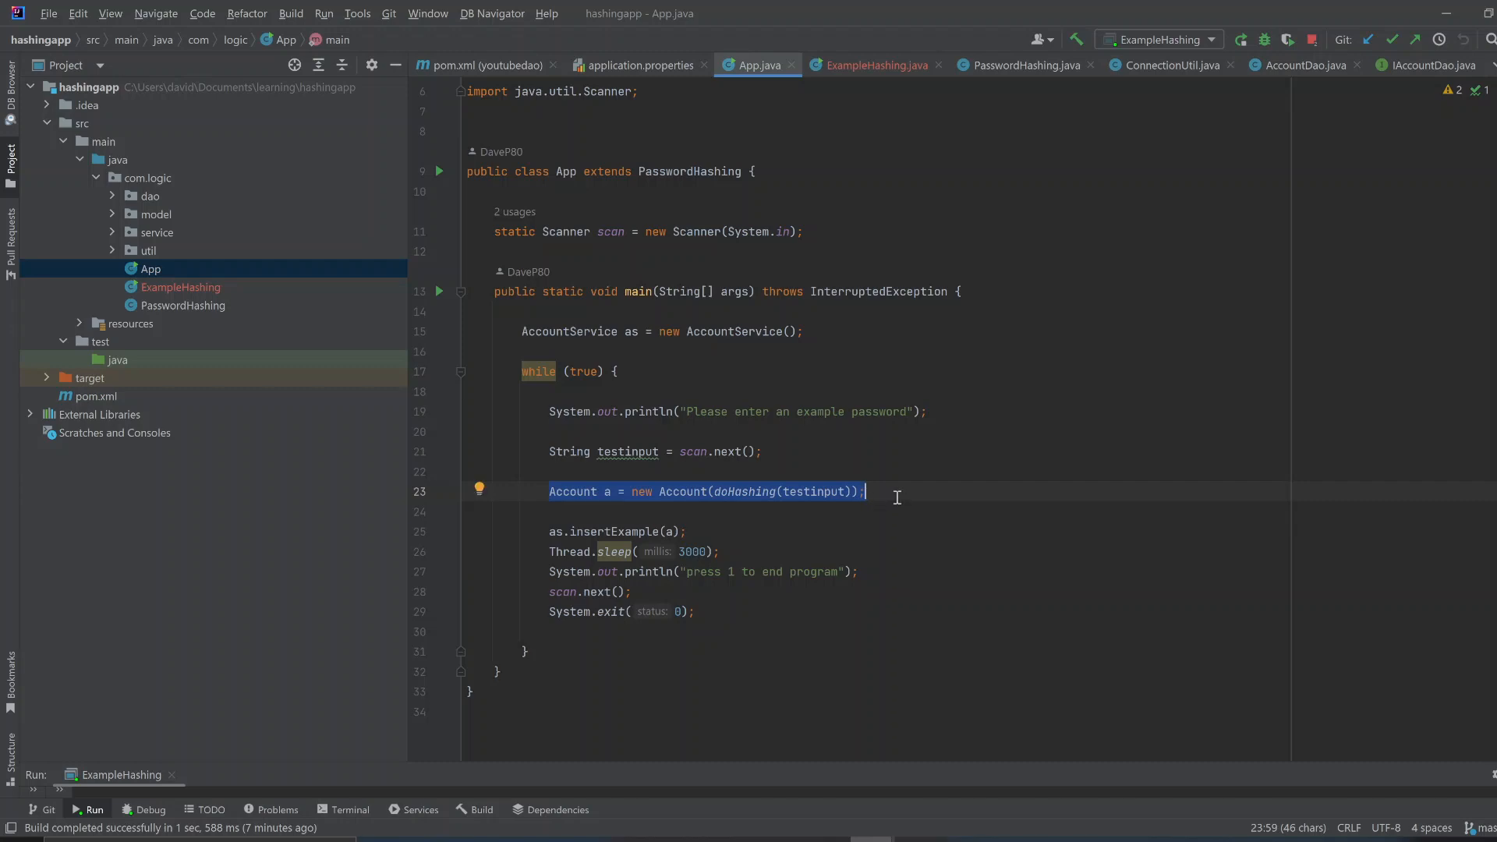
mouse_move(866, 447)
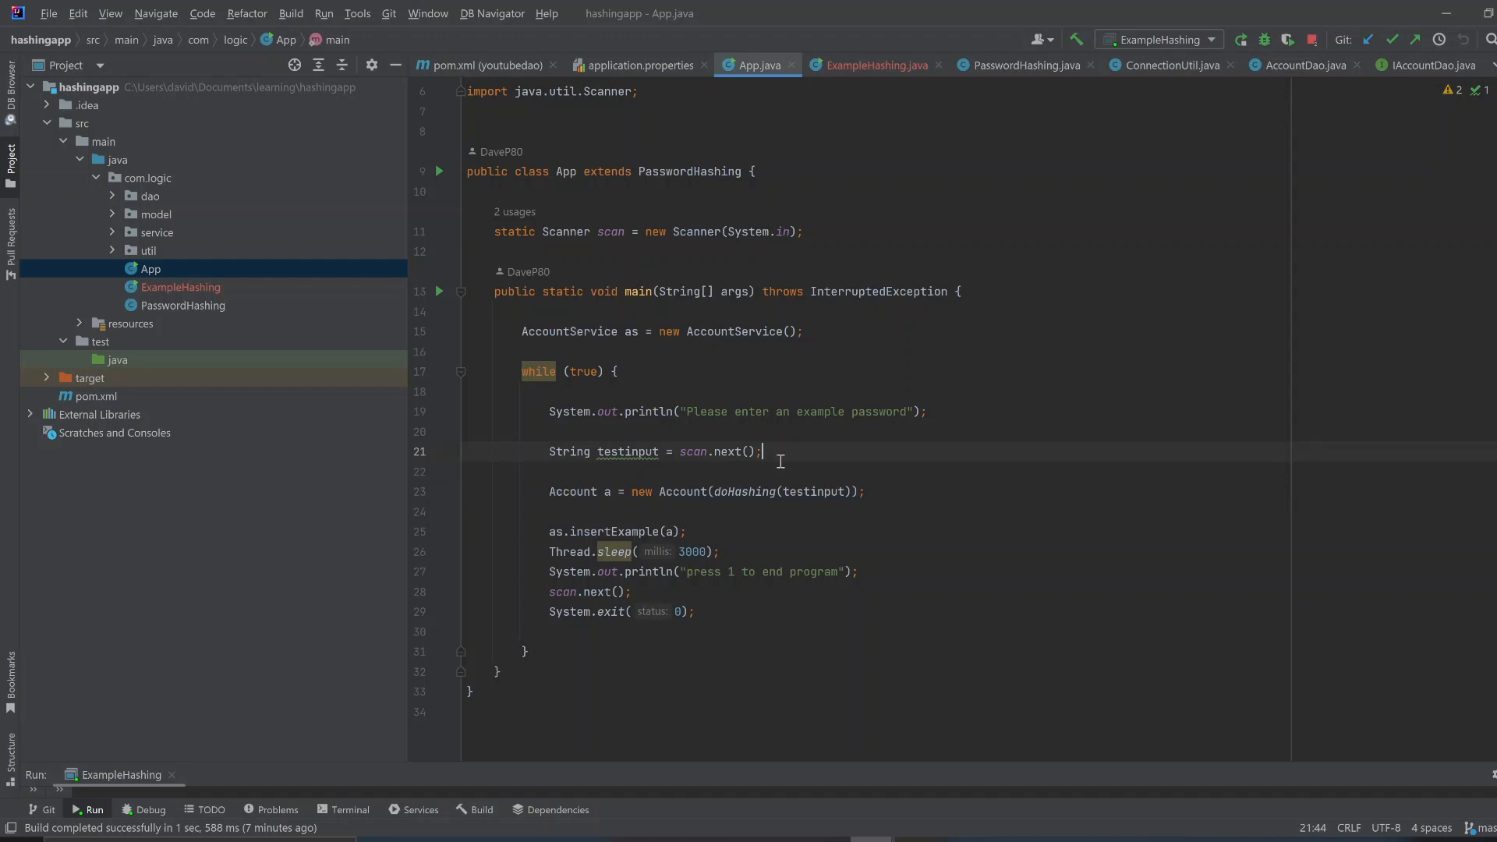
mouse_move(790, 409)
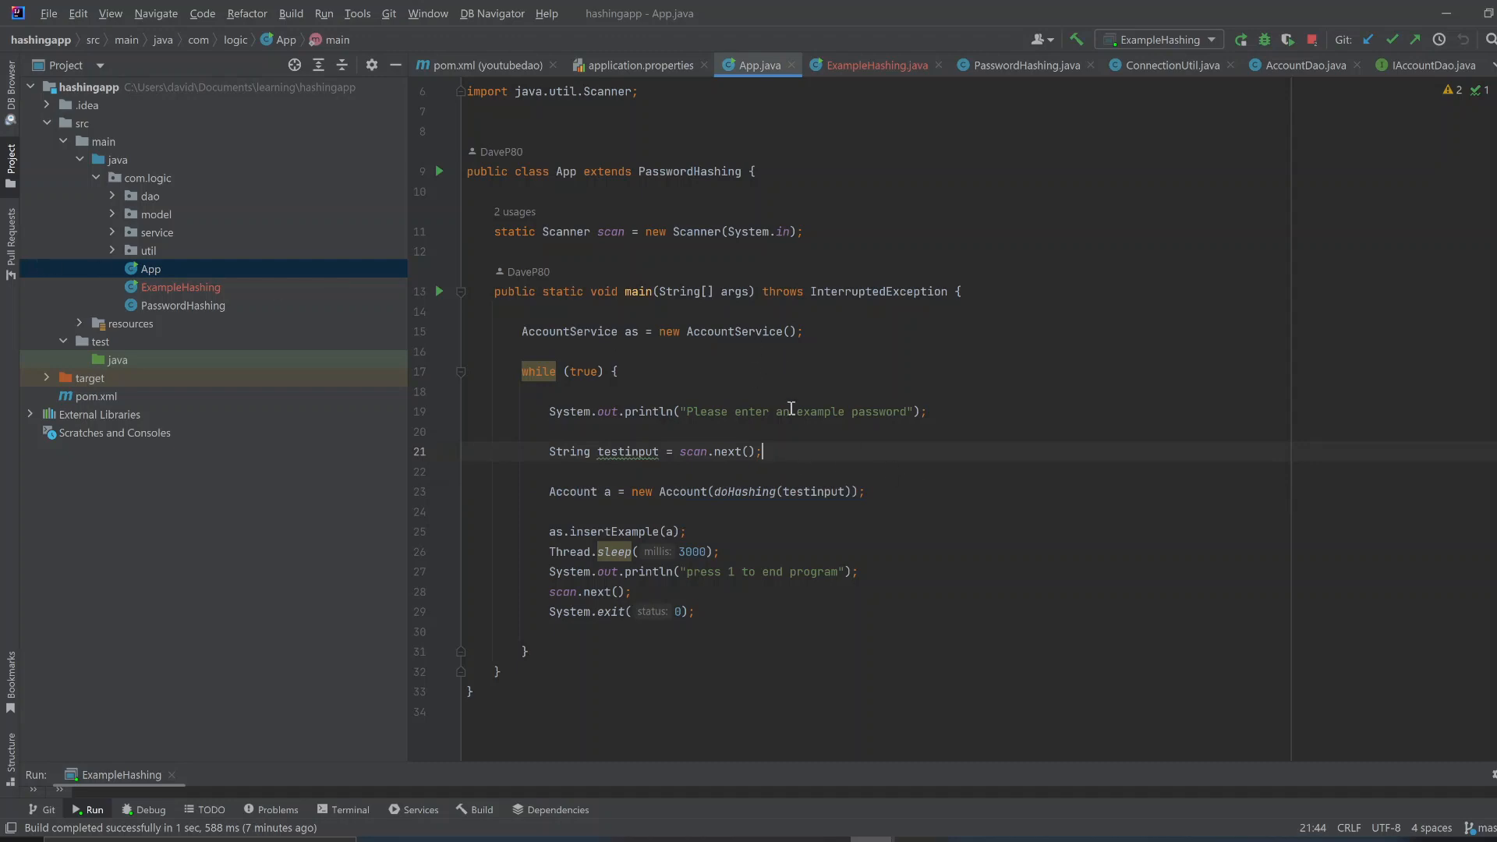
mouse_move(356, 327)
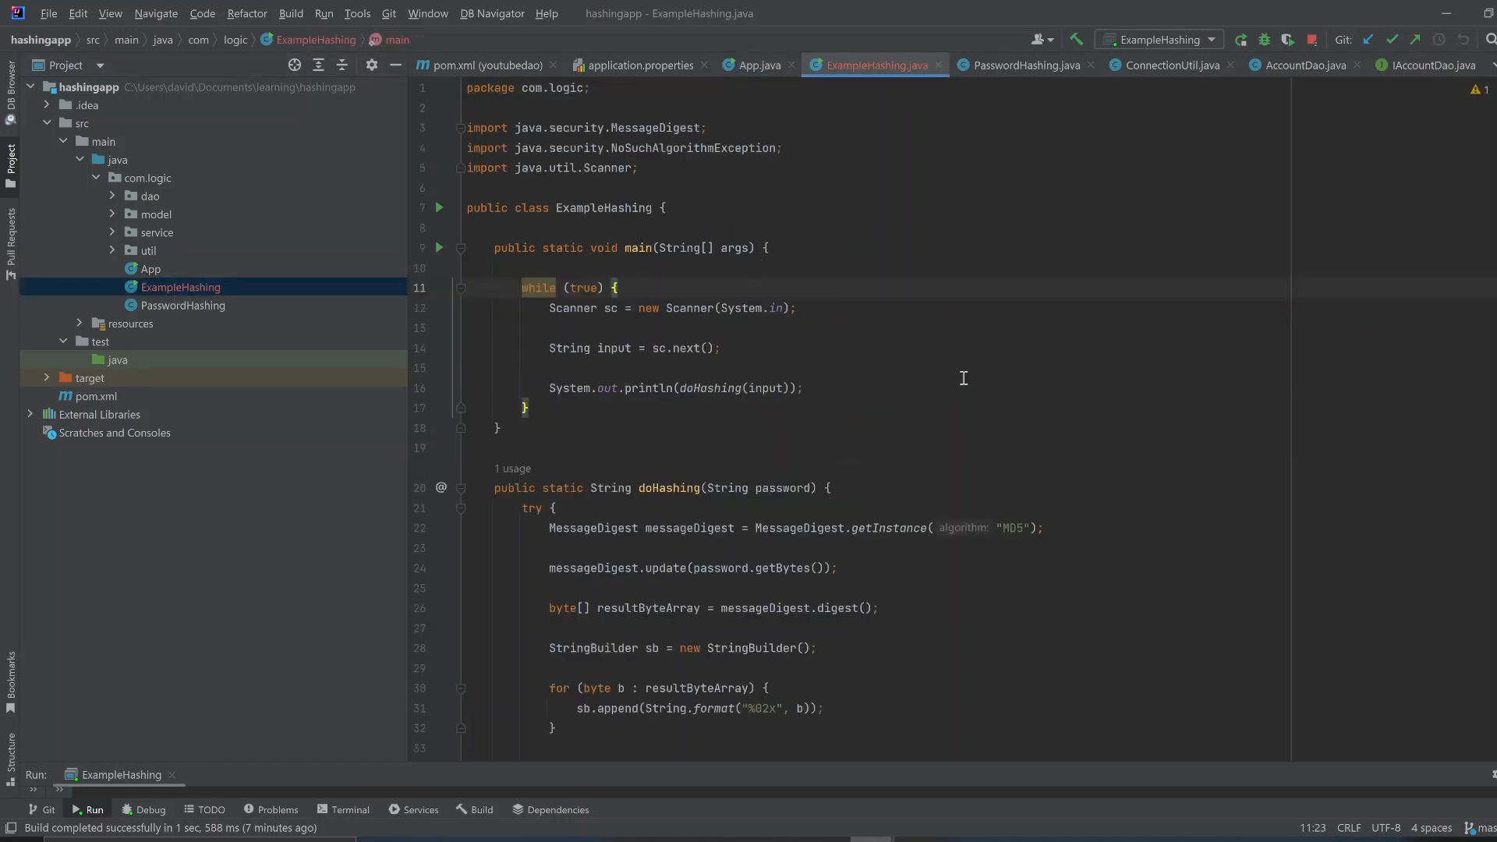
mouse_move(481, 756)
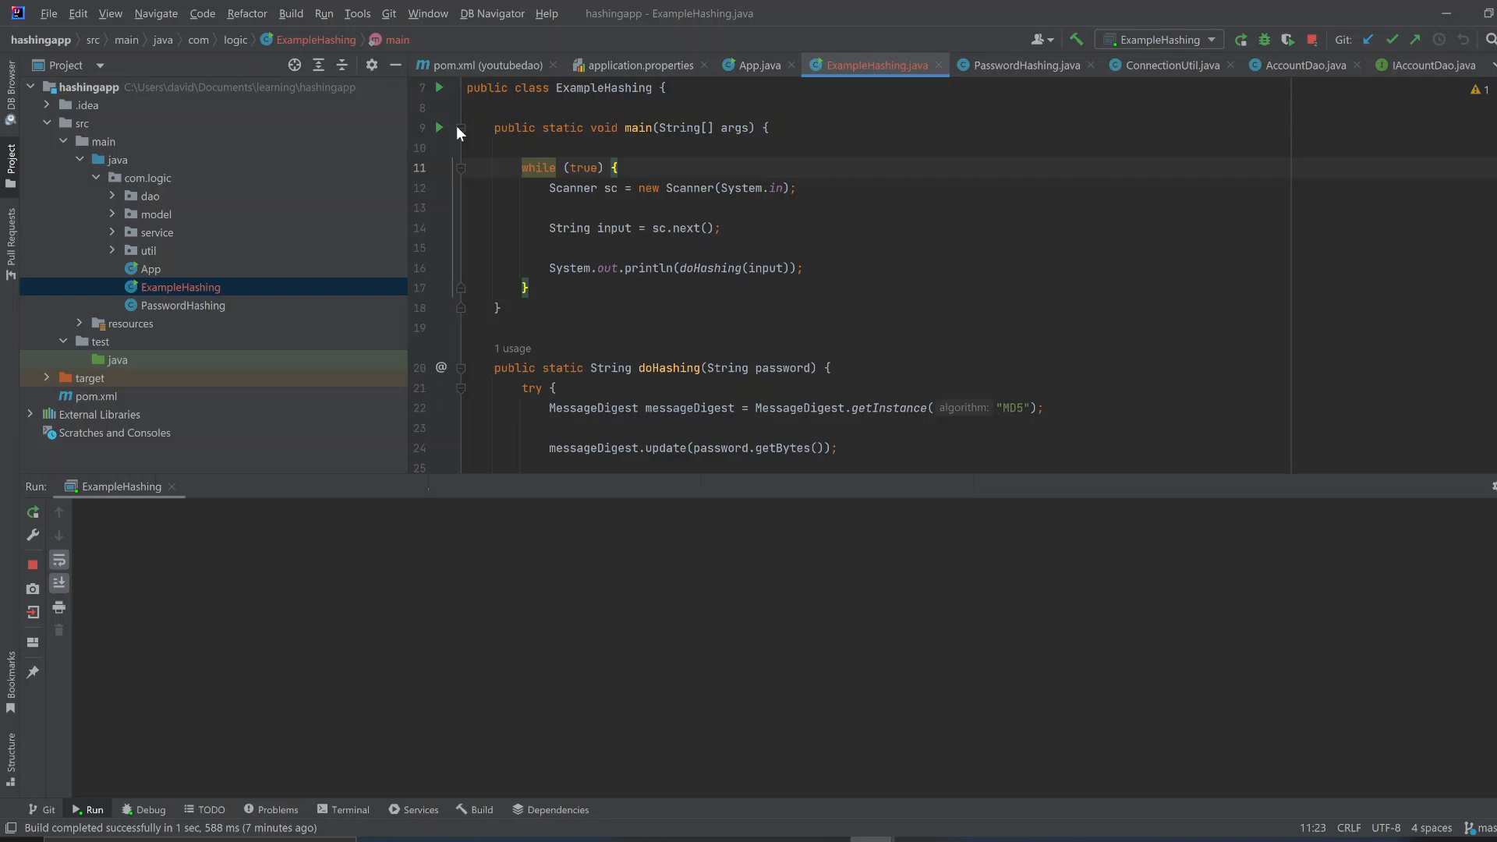
mouse_move(438, 132)
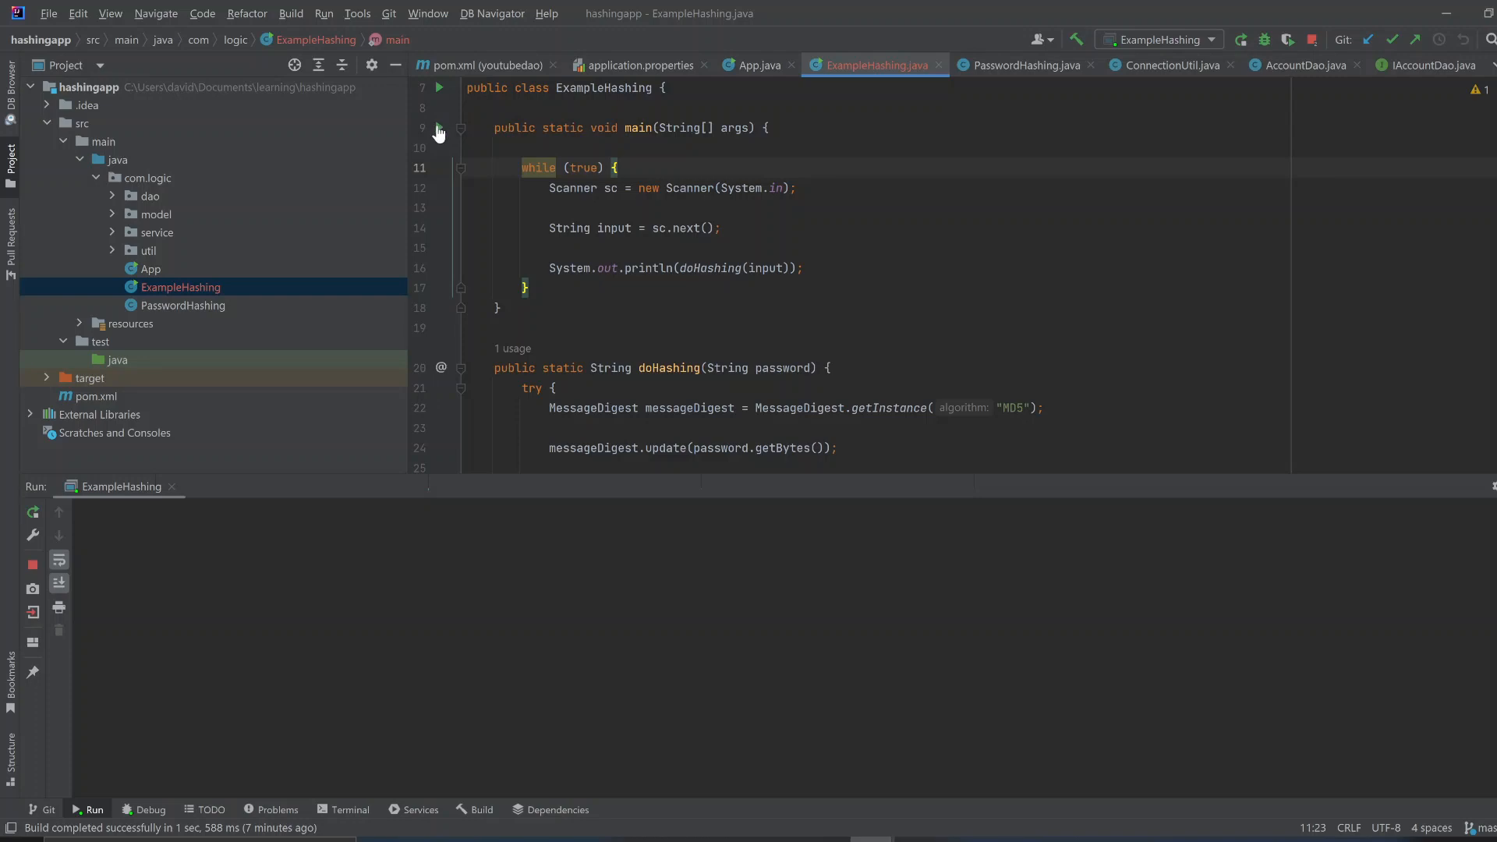
click(439, 128)
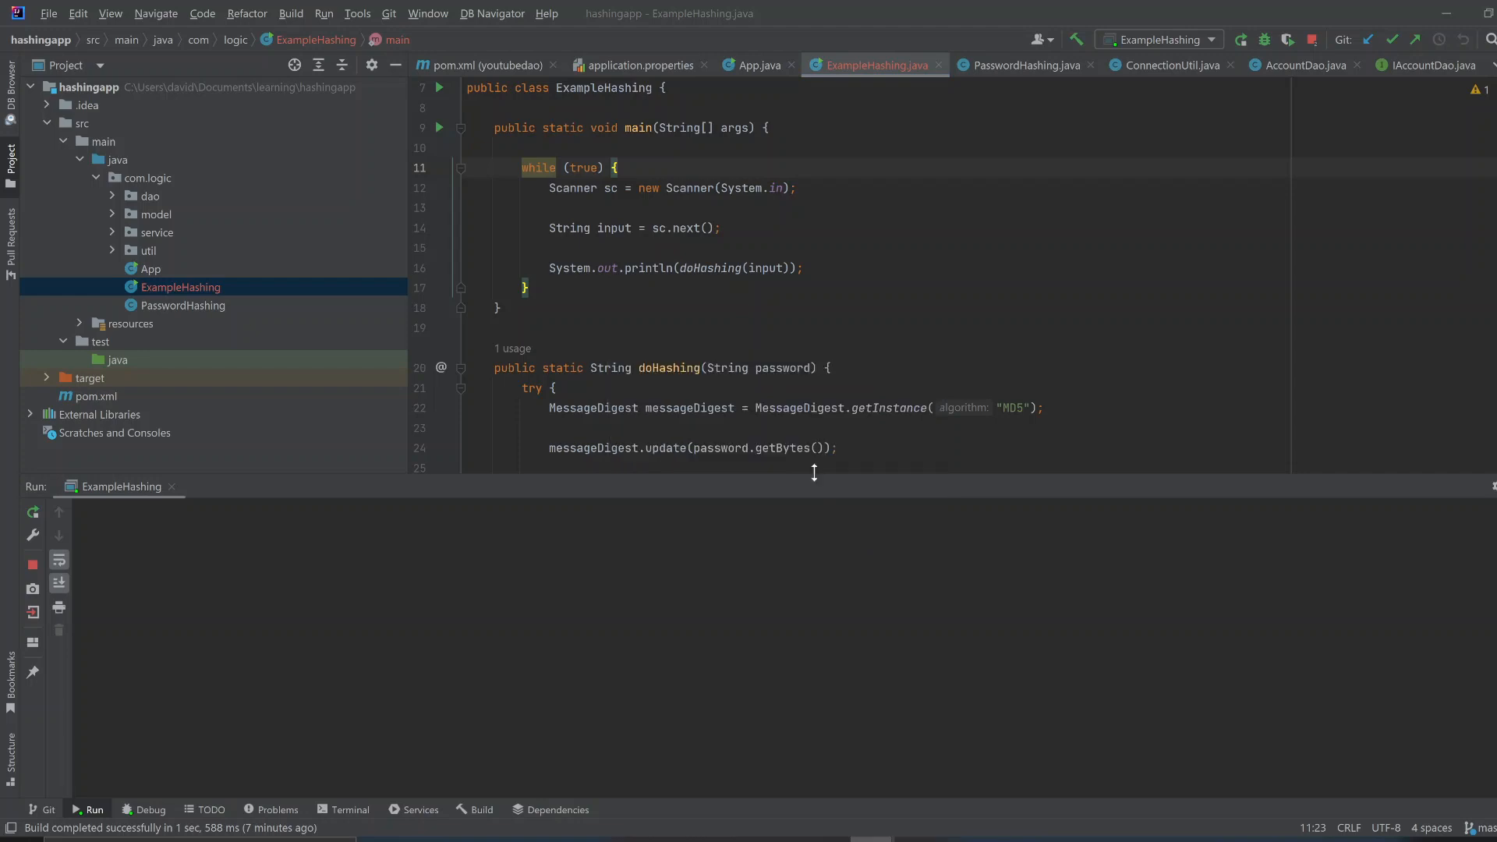
click(31, 563)
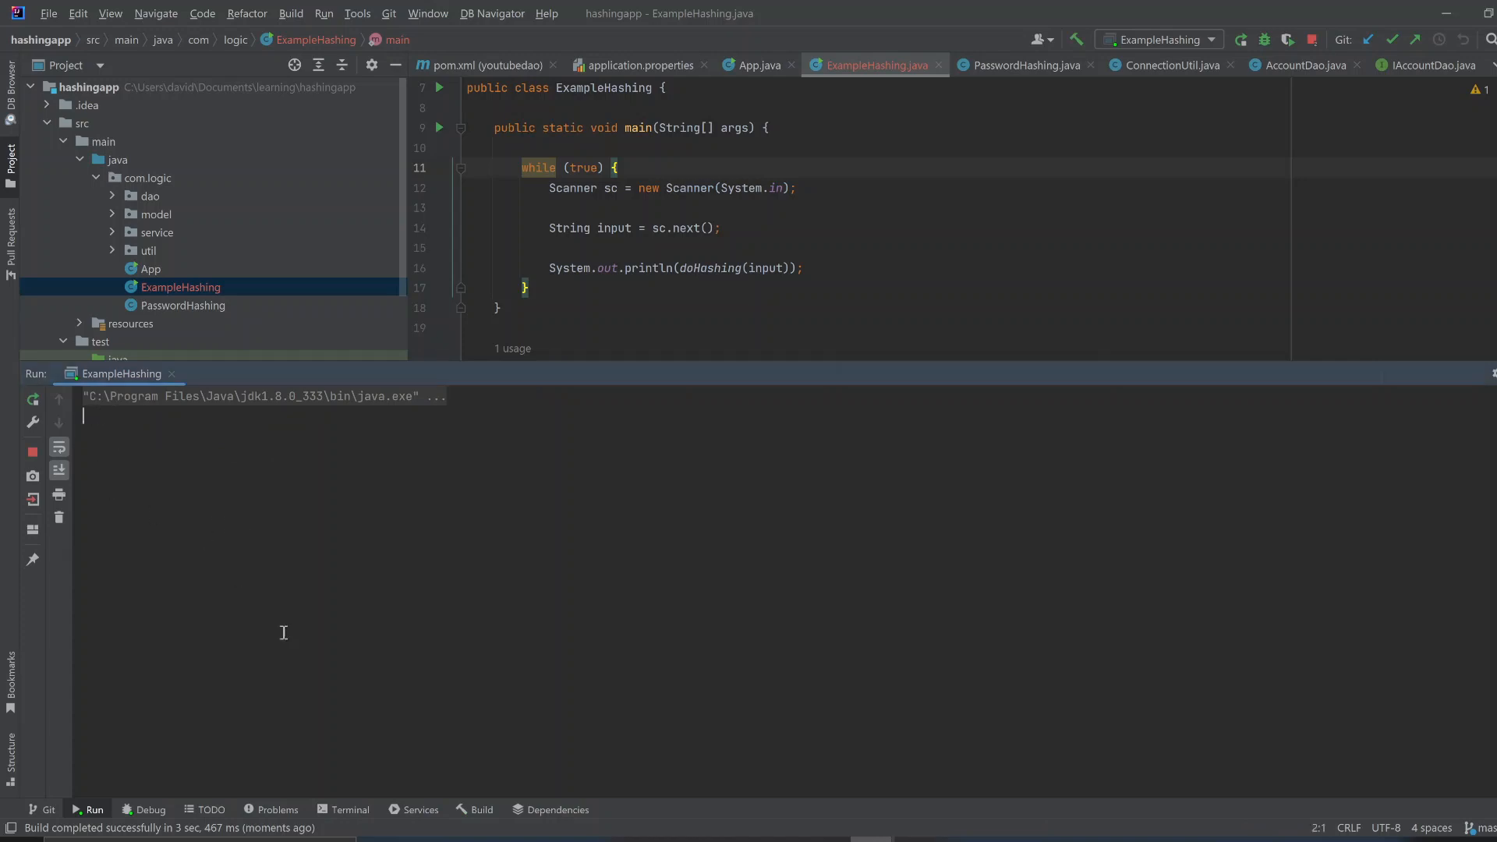
mouse_move(192, 466)
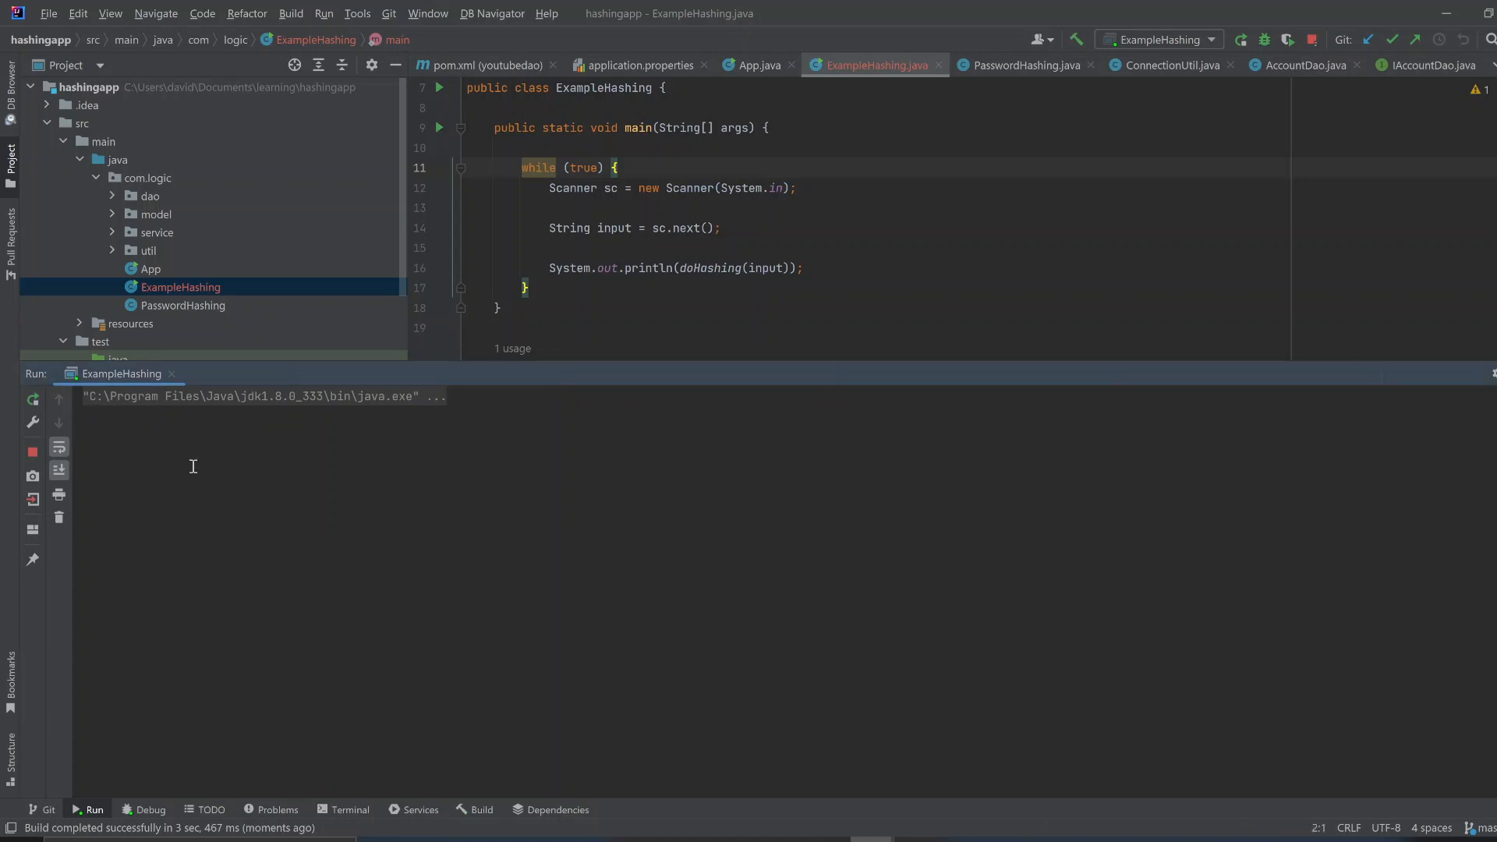
text(password1)
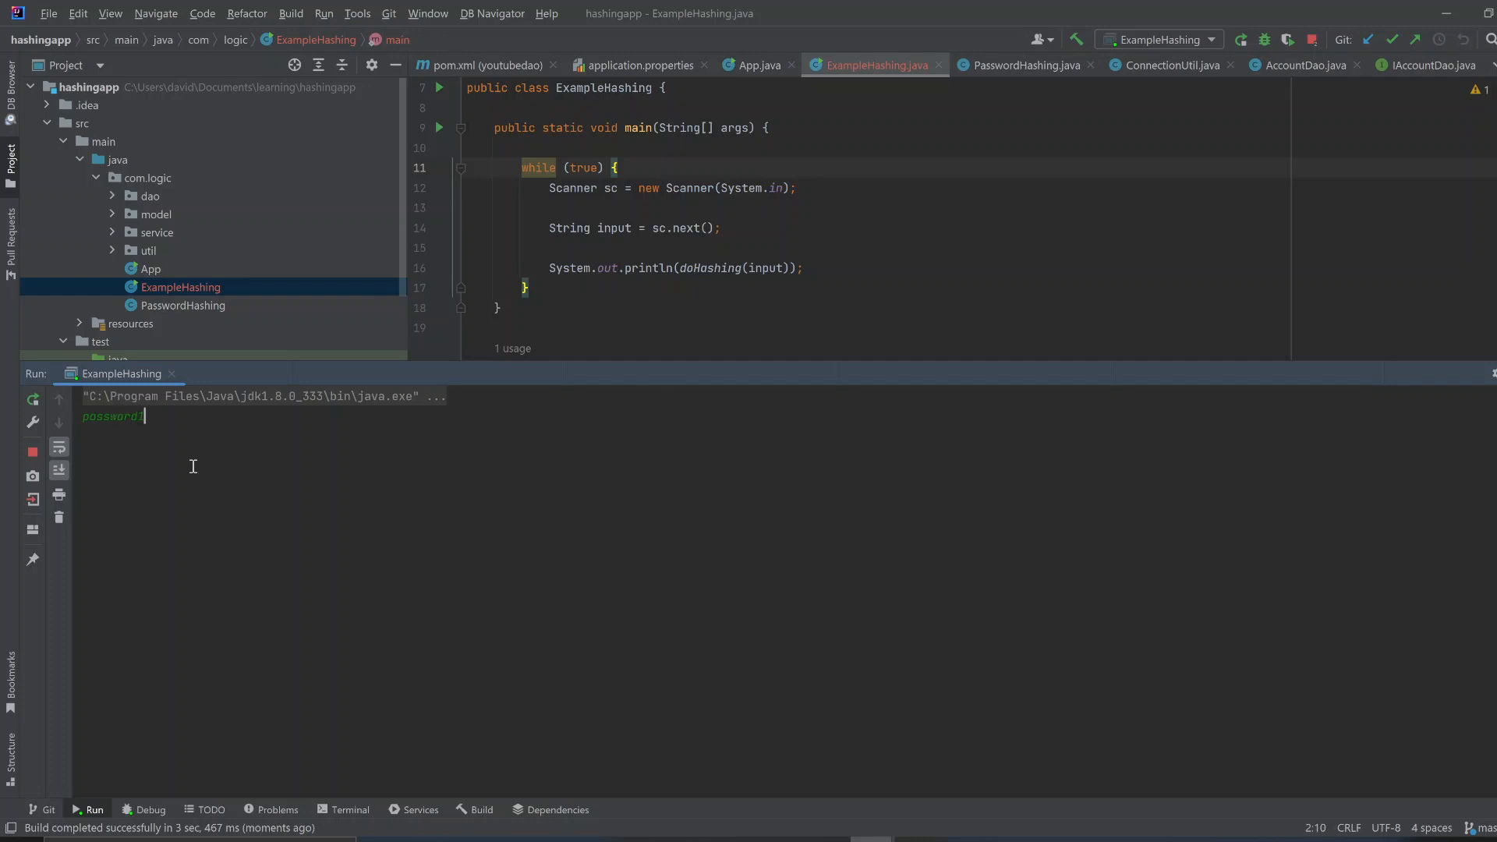
key(enter)
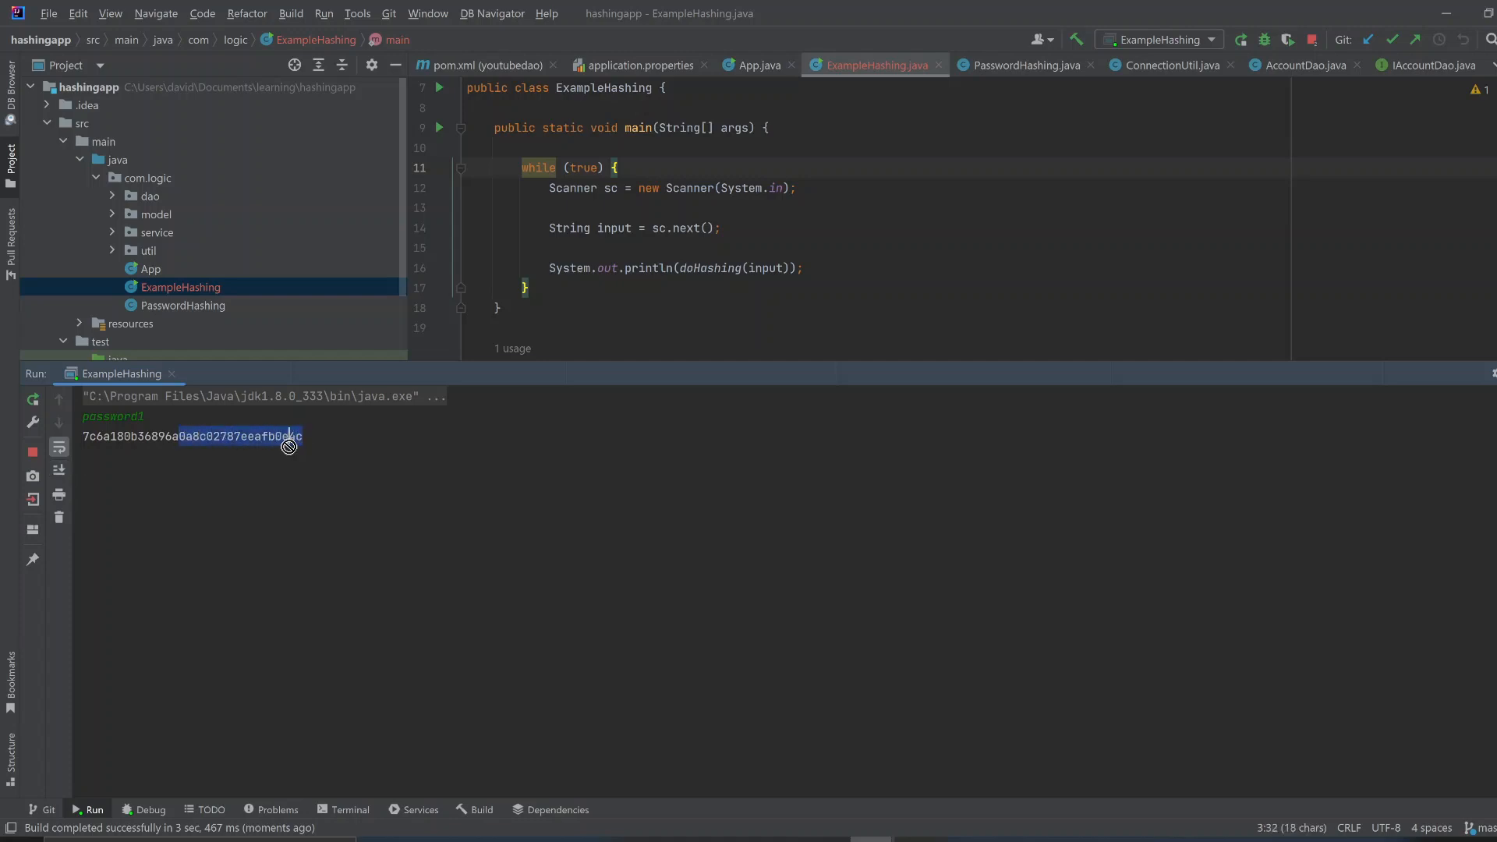
click(91, 436)
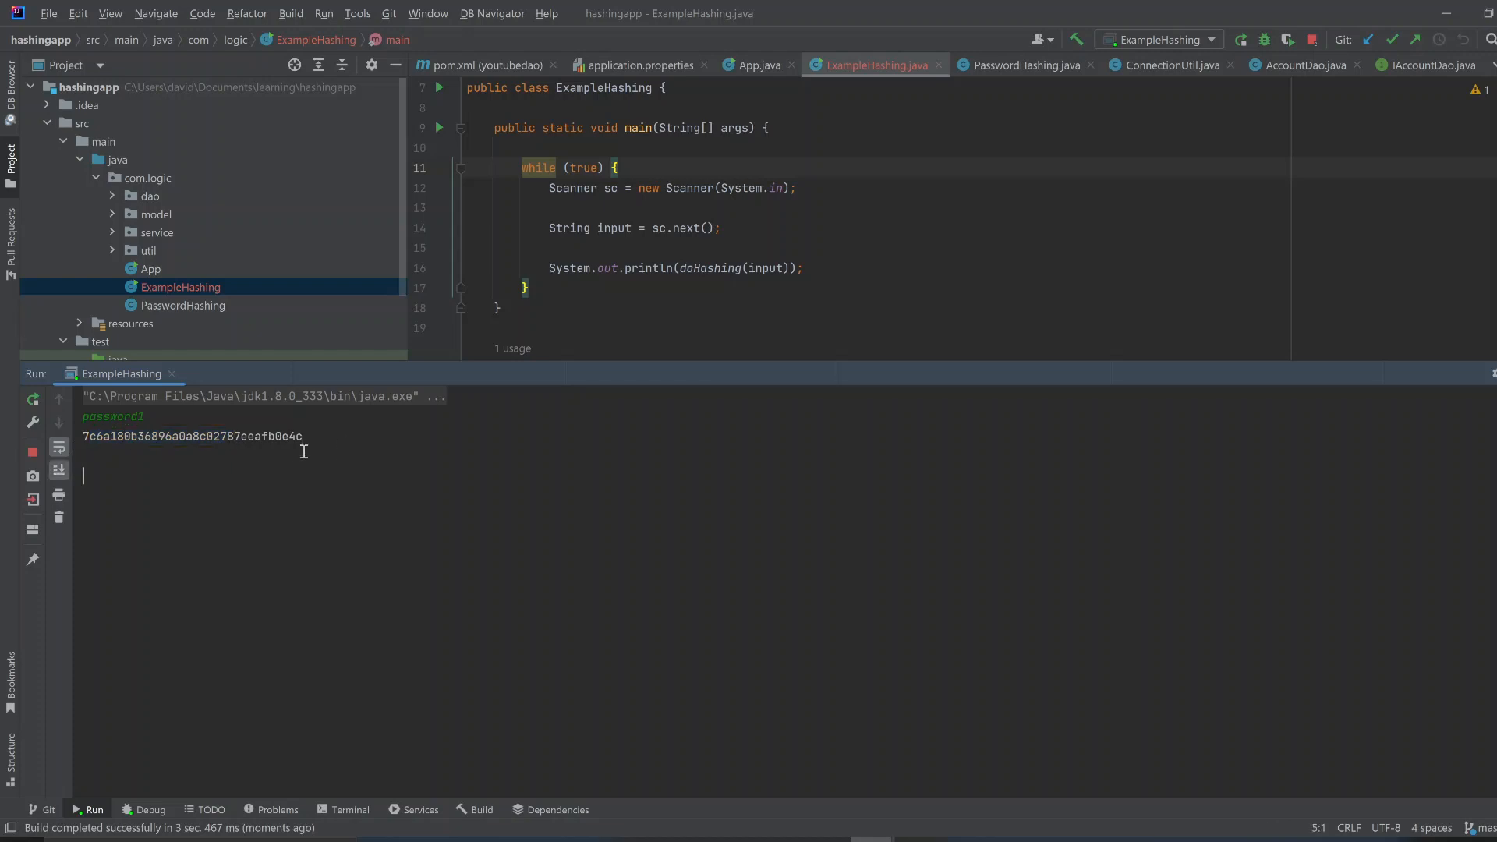
text(another)
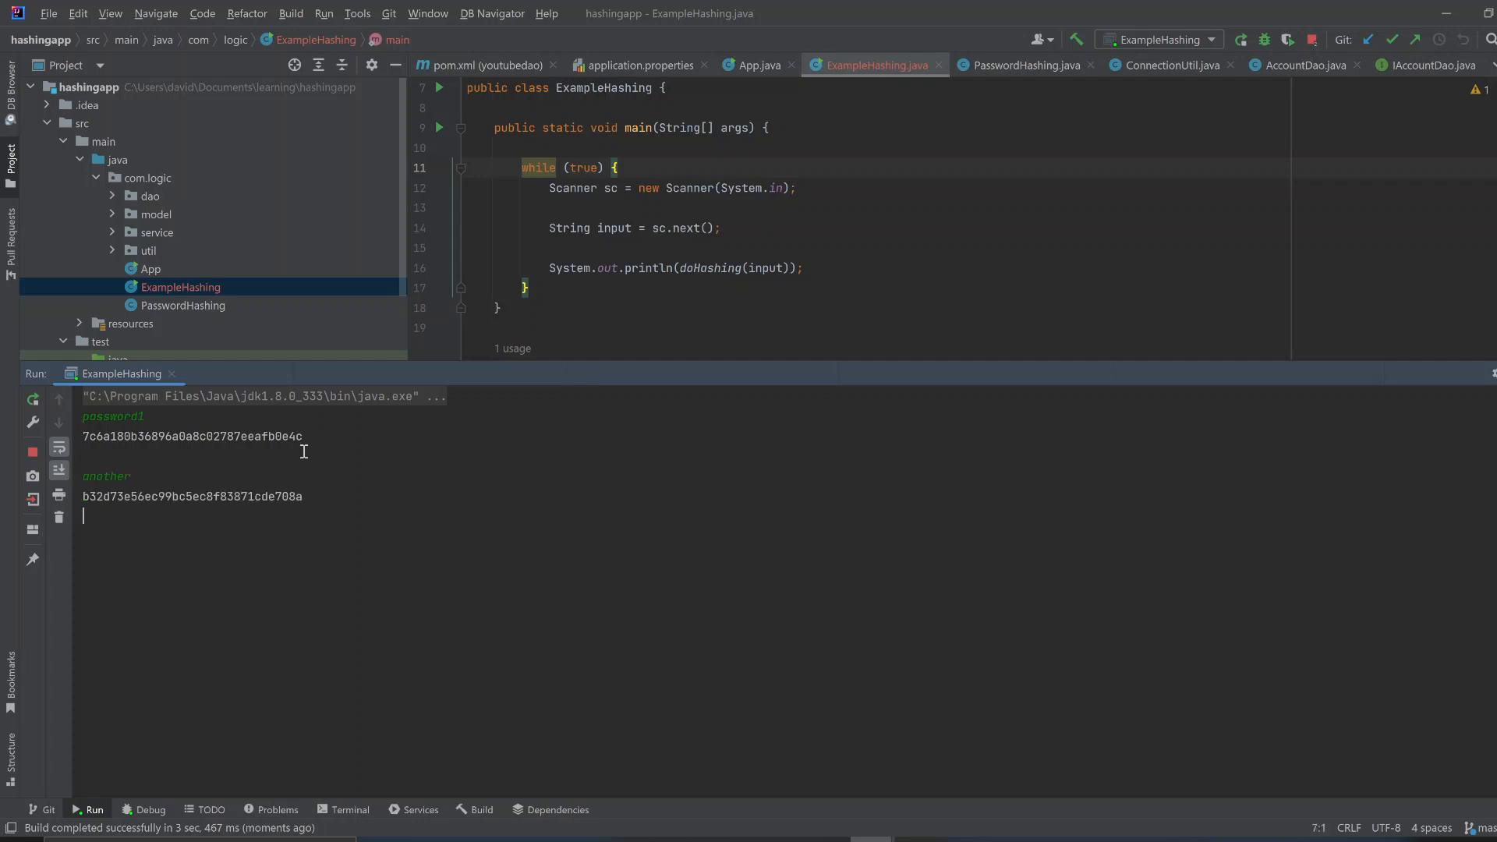
text(34k1dsk34)
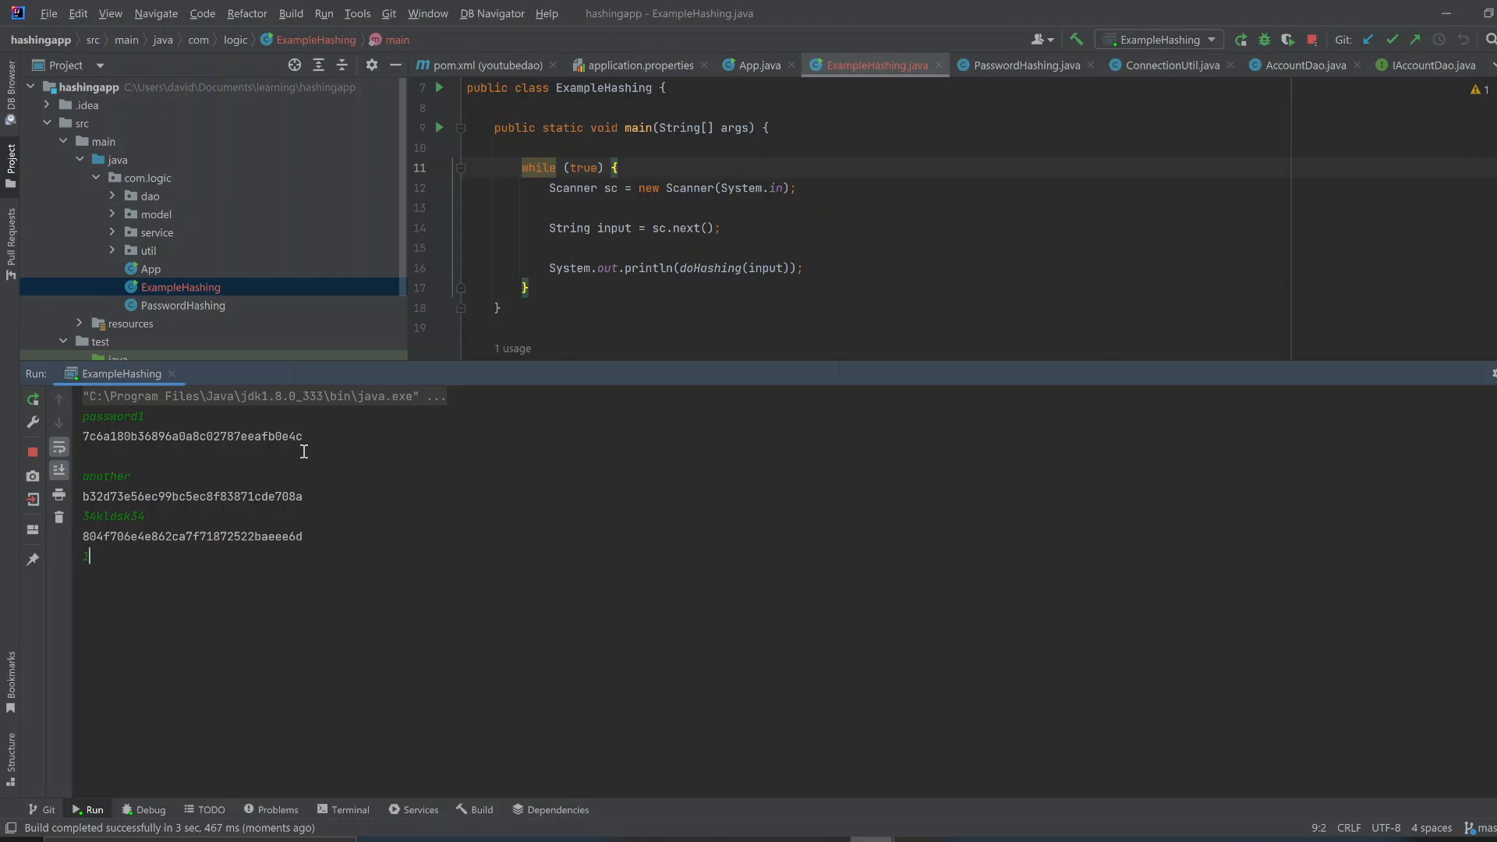
text(133kkk)
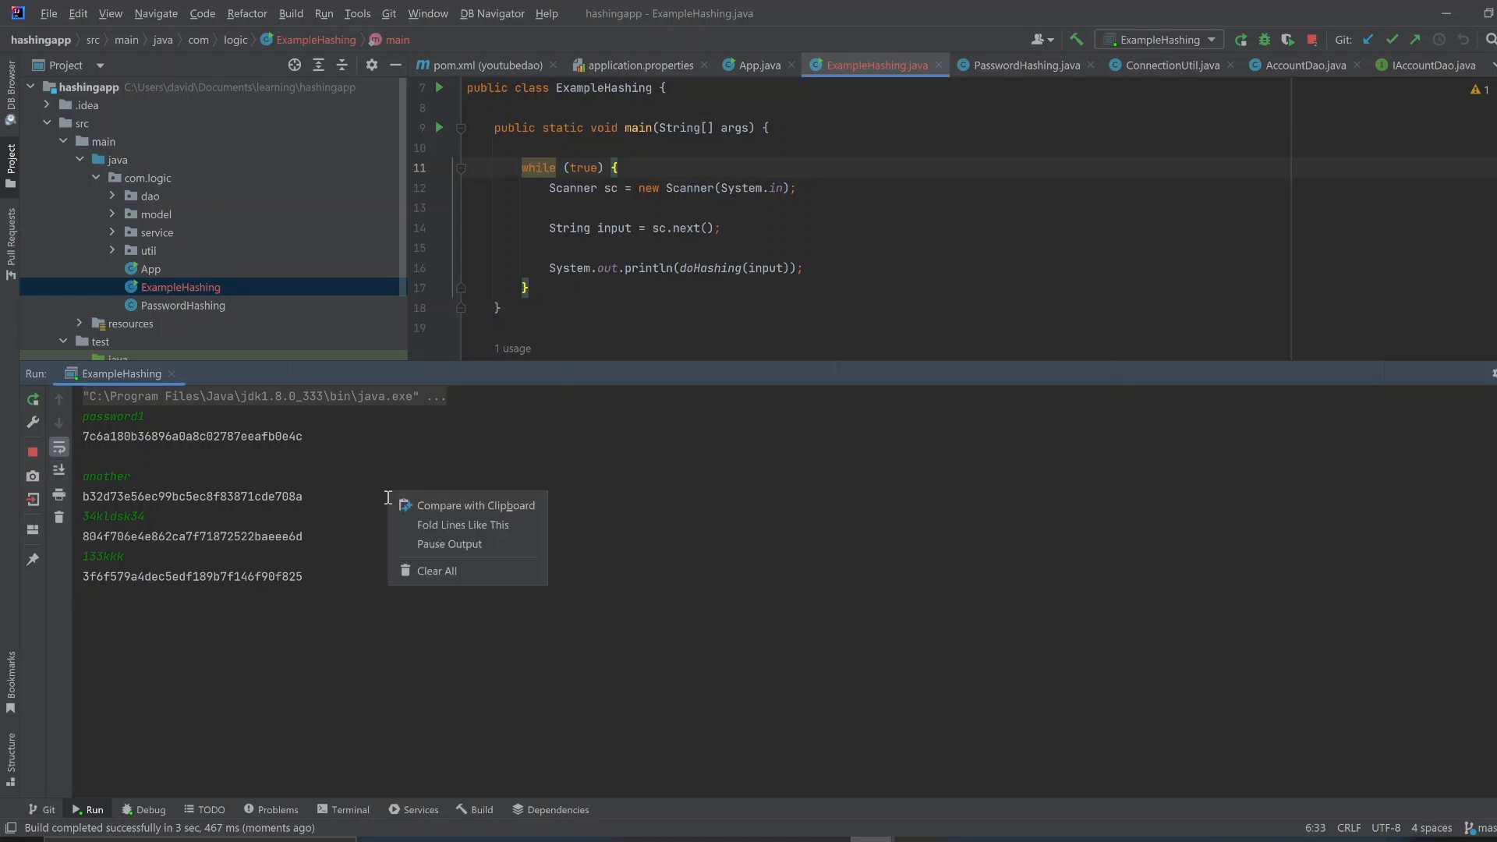
Step: Clear the console output, hash tree repeatedly and ltree, and select the repeated tree hash
click(436, 570)
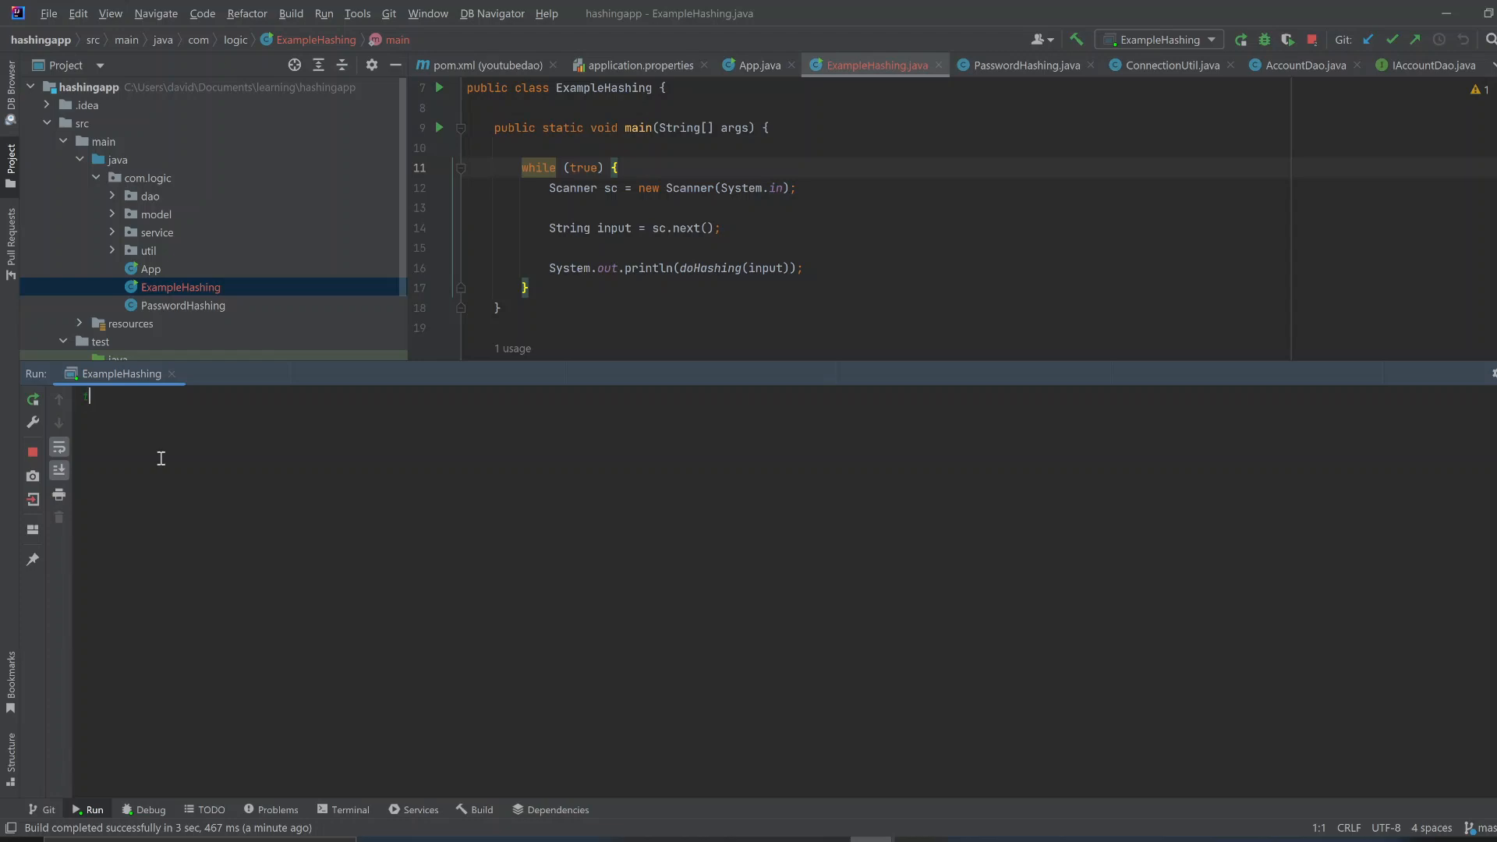
text(tree)
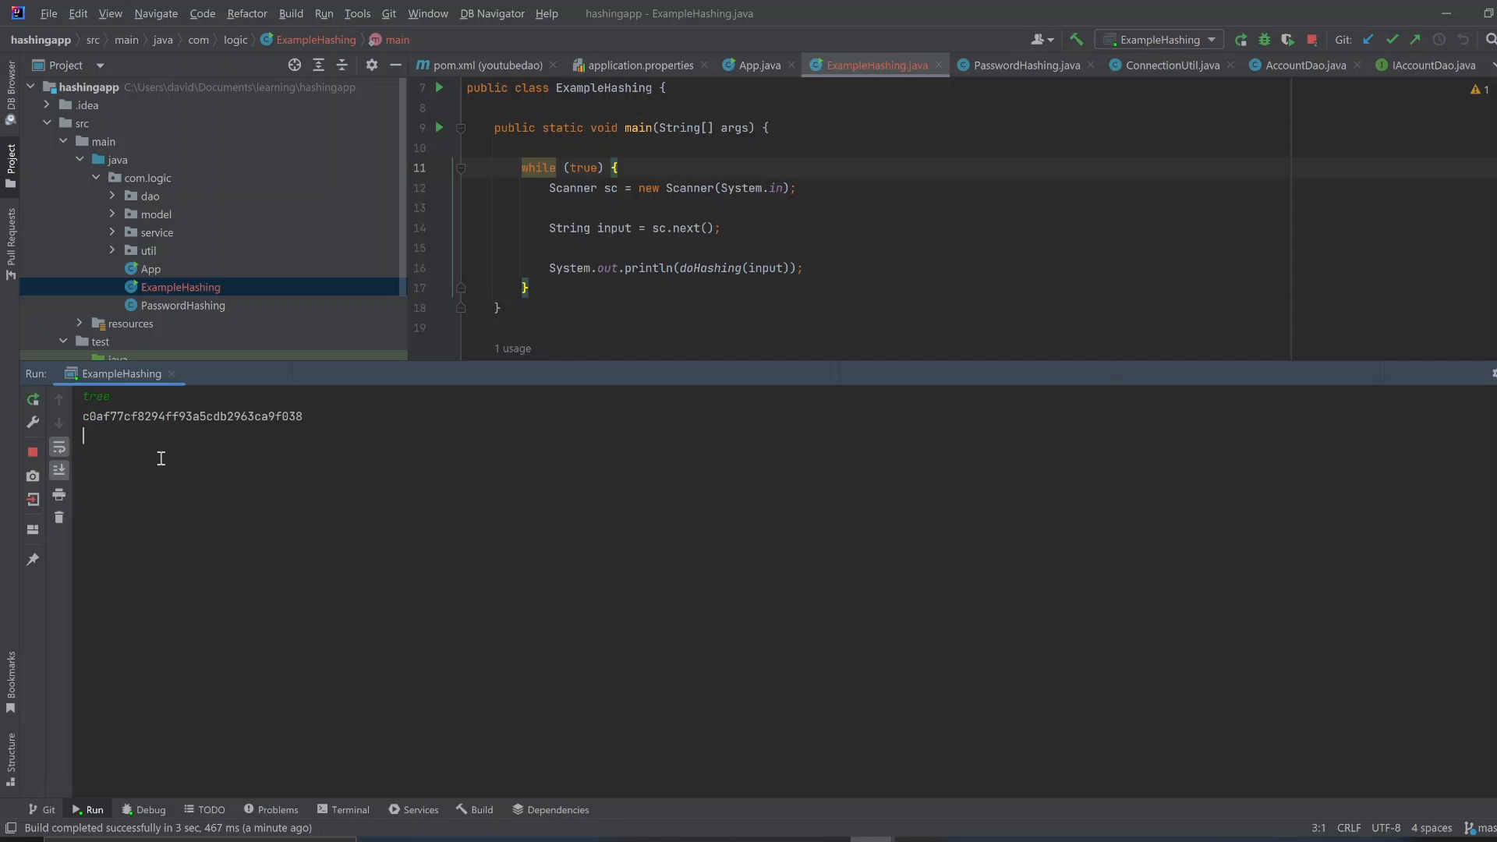
text(tree)
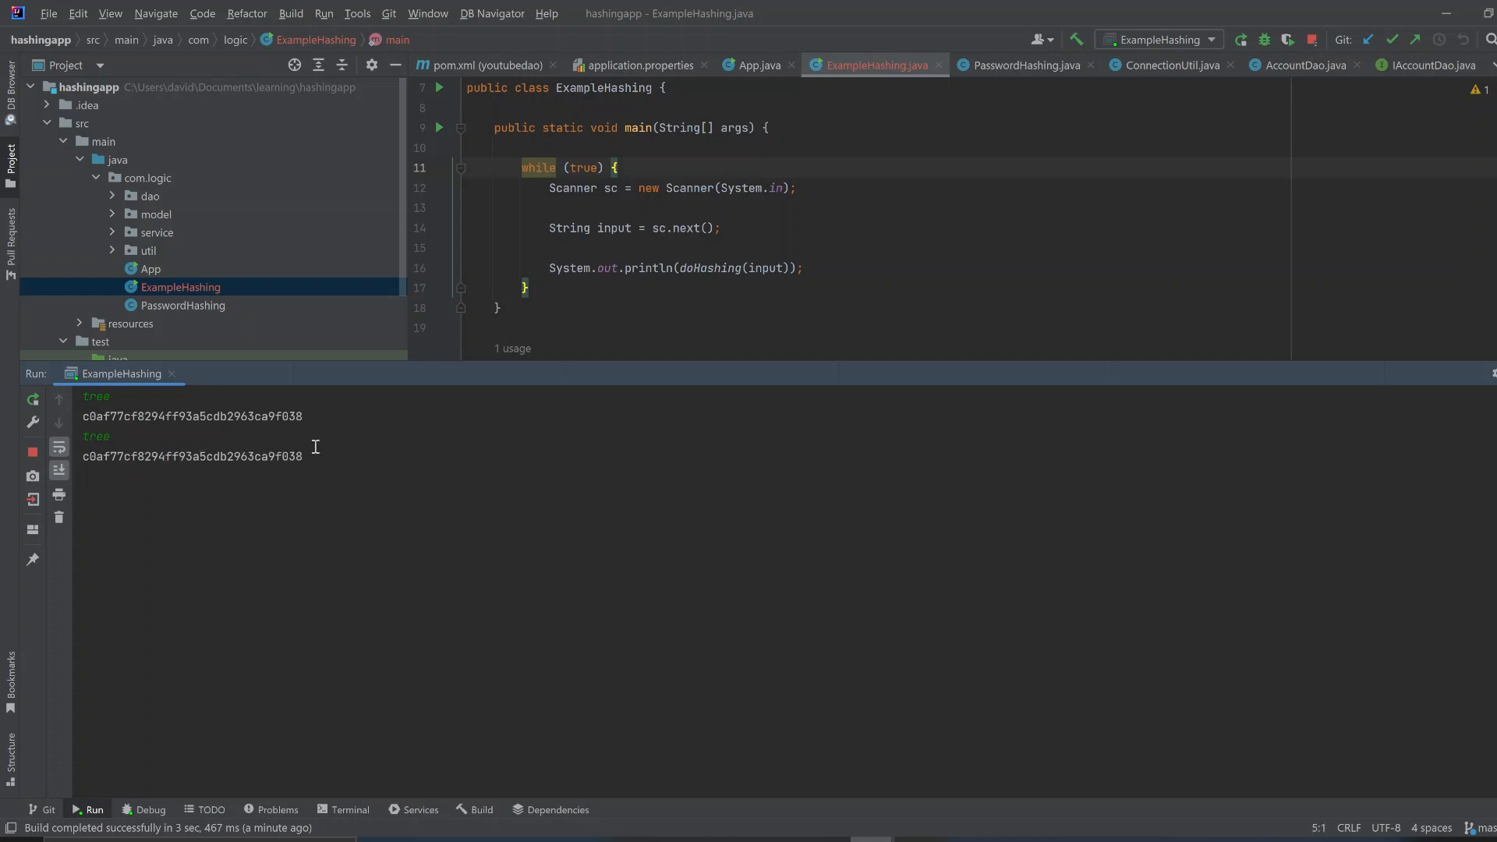
triple_click(191, 456)
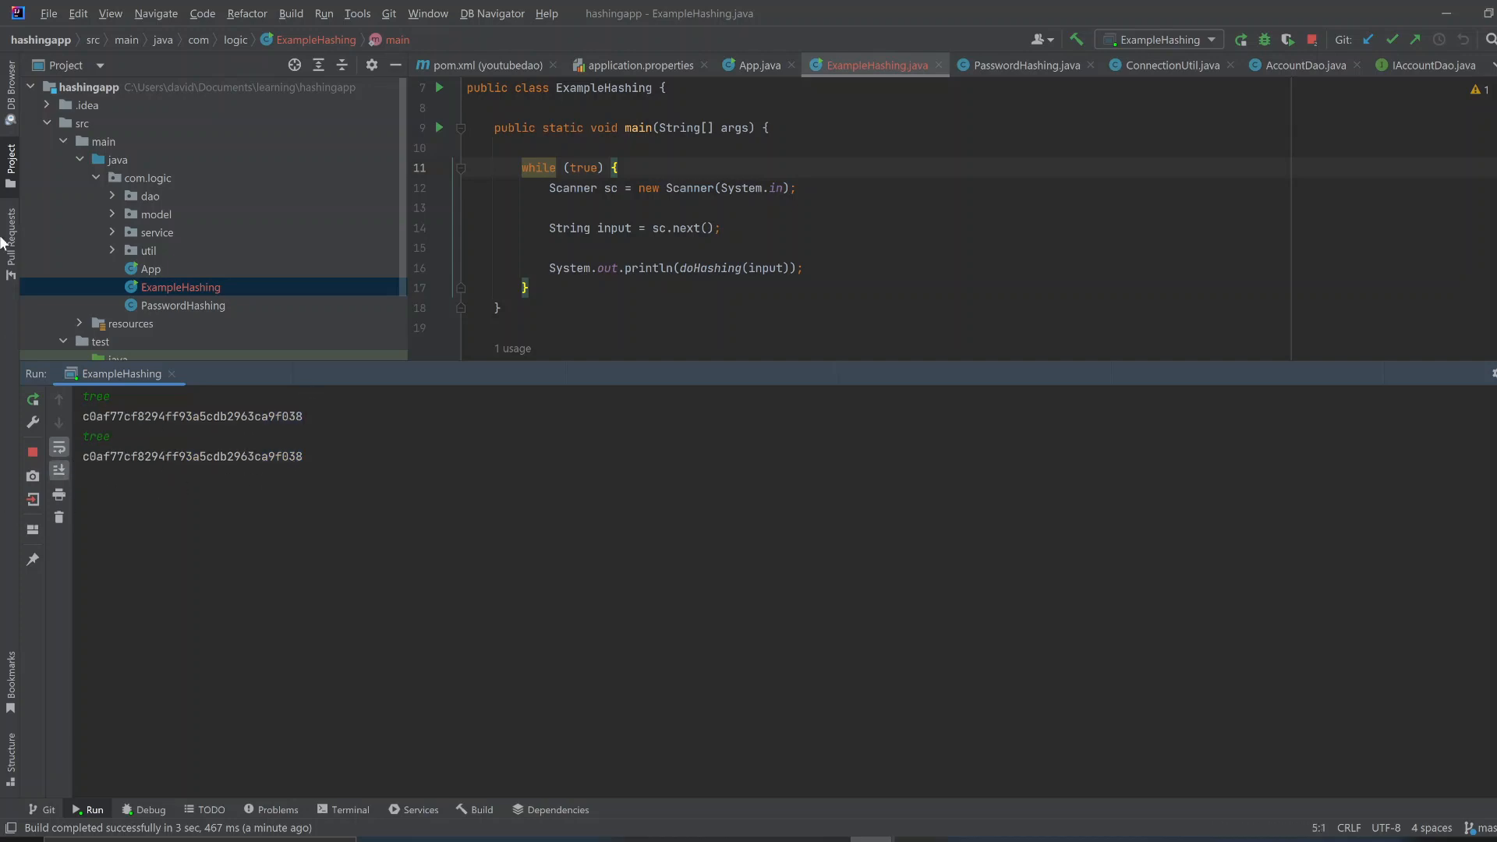
mouse_move(11, 238)
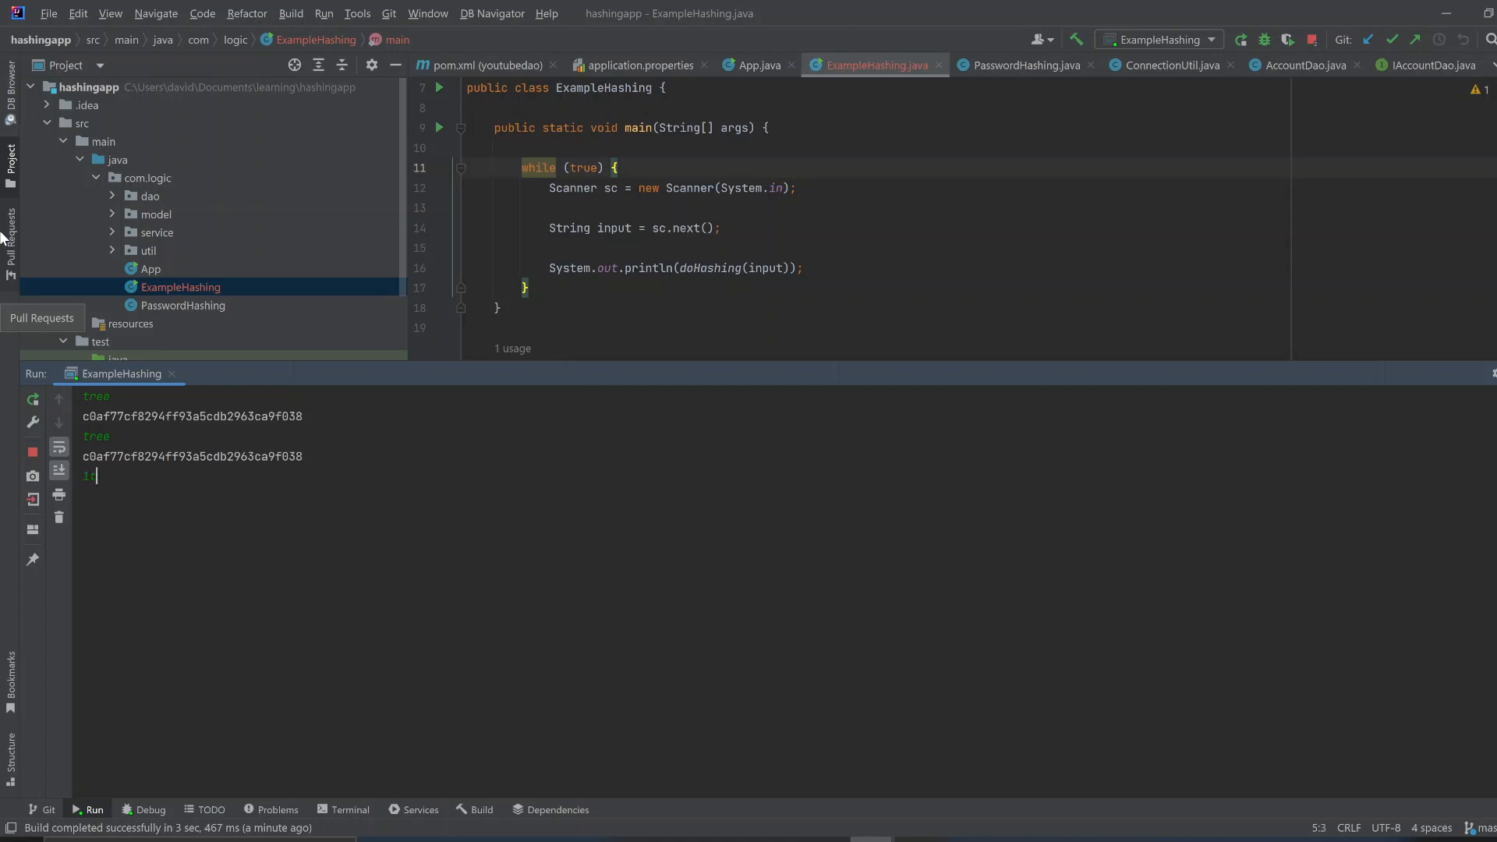
text(tree)
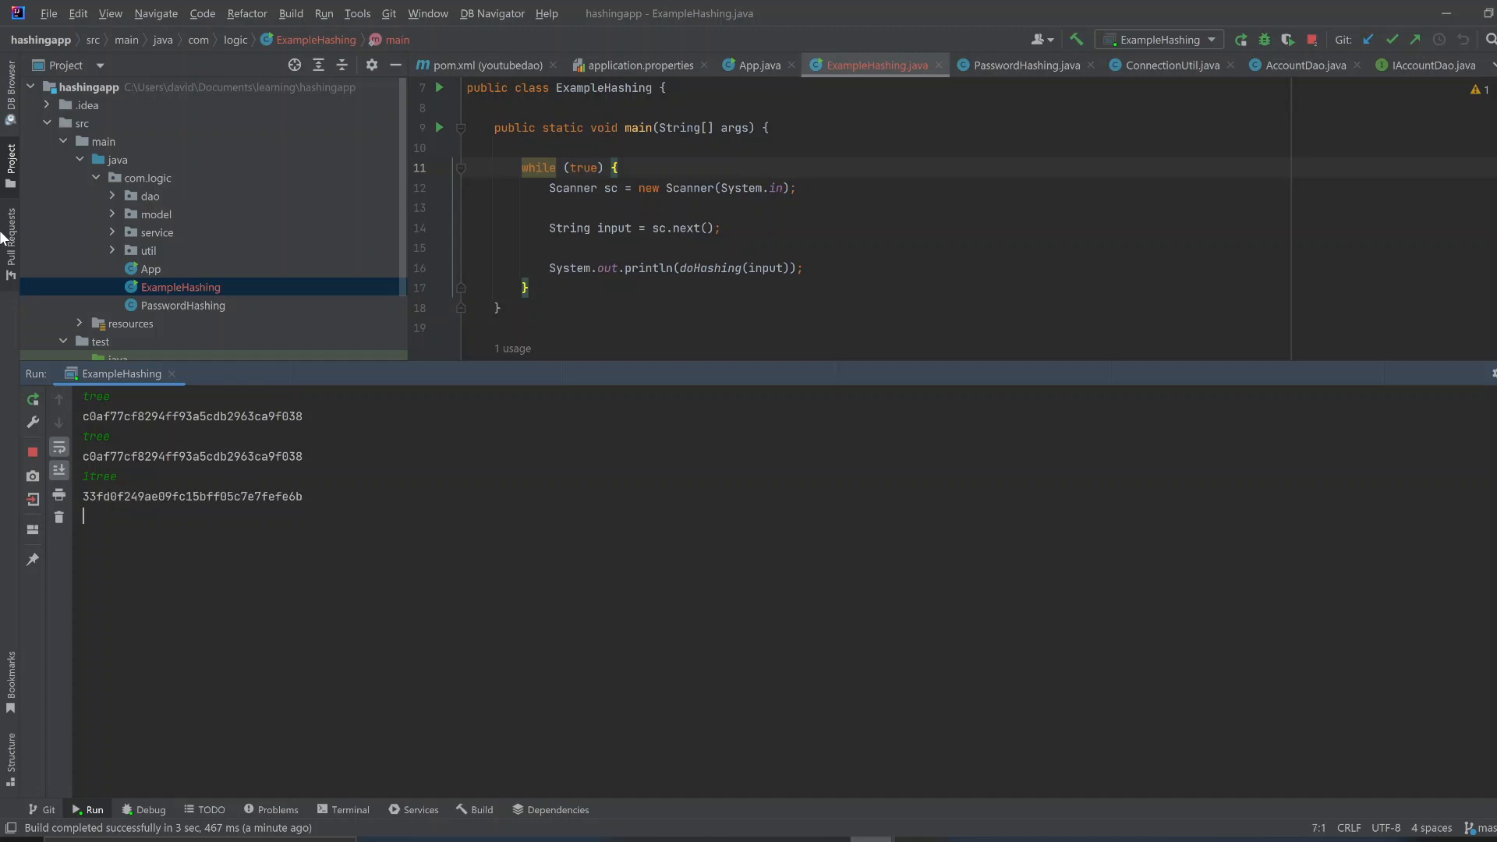
mouse_move(335, 459)
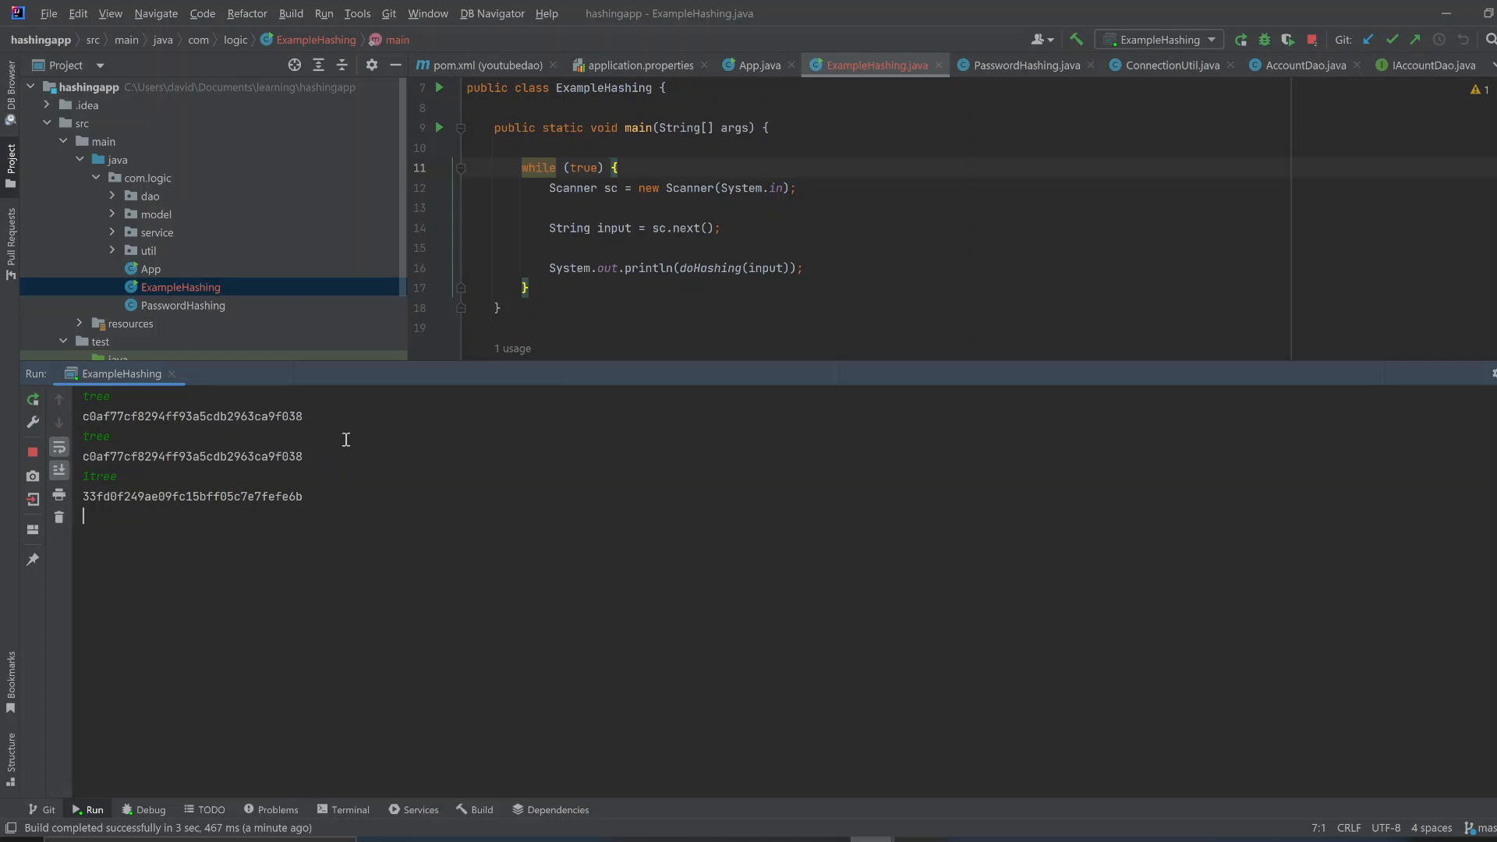
Step: Hash capitalised Tree and one more test string, then scroll to the doHashing method
text(Tree)
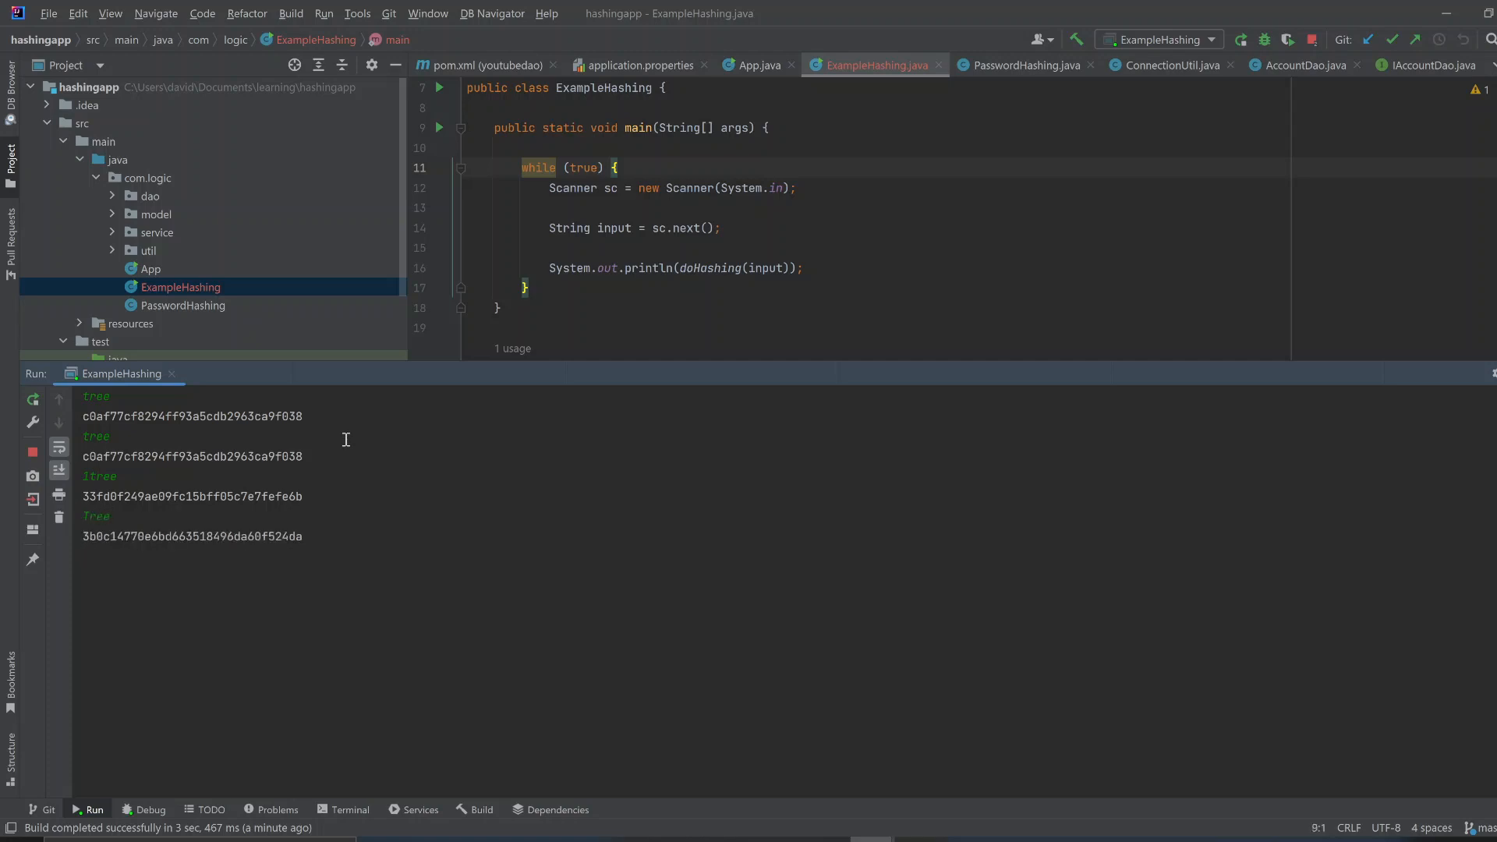
mouse_move(276, 563)
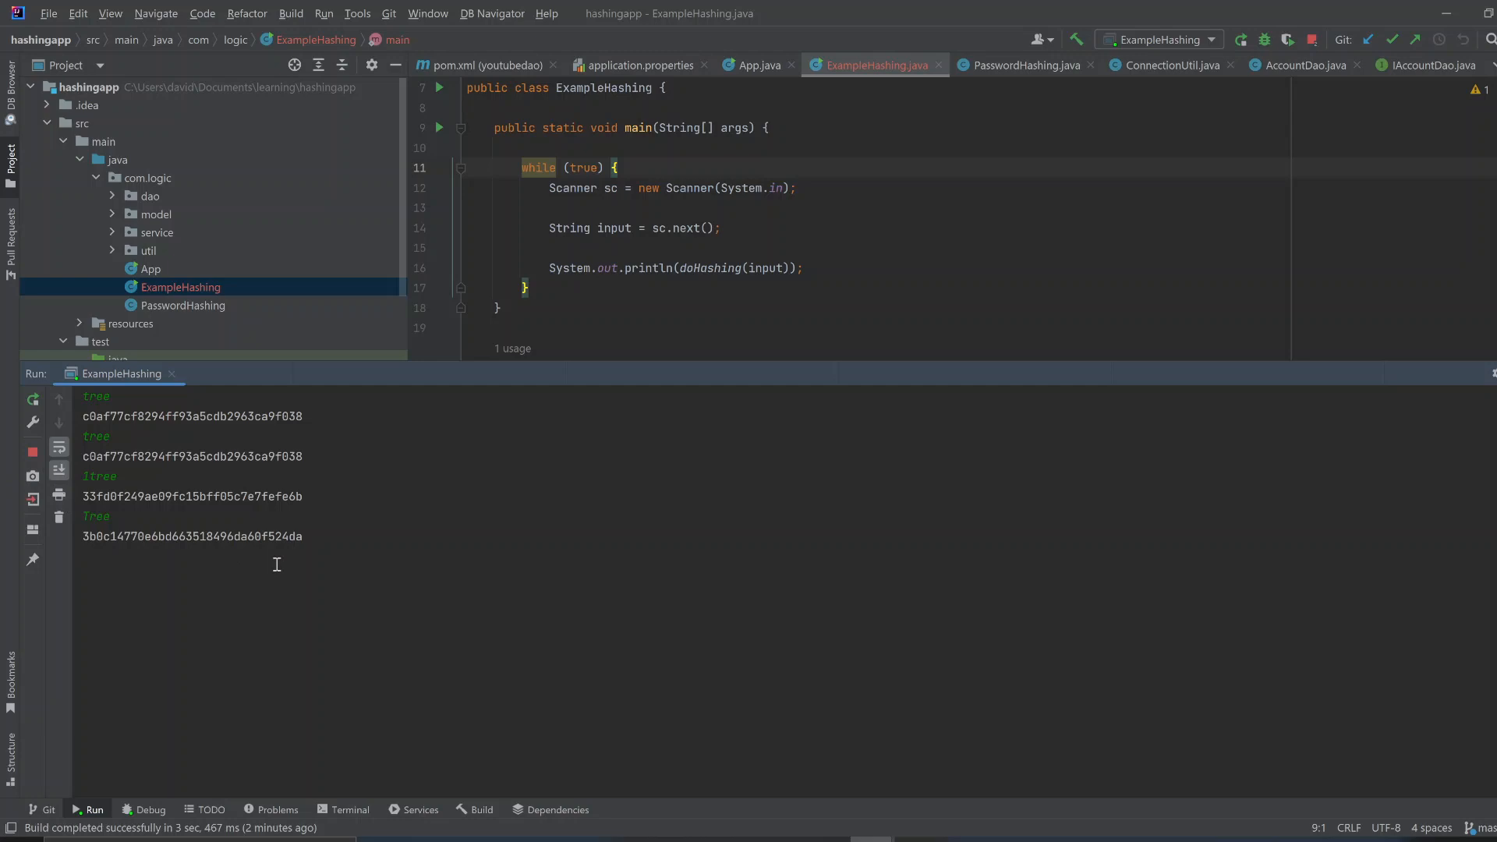
drag(150, 536, 303, 536)
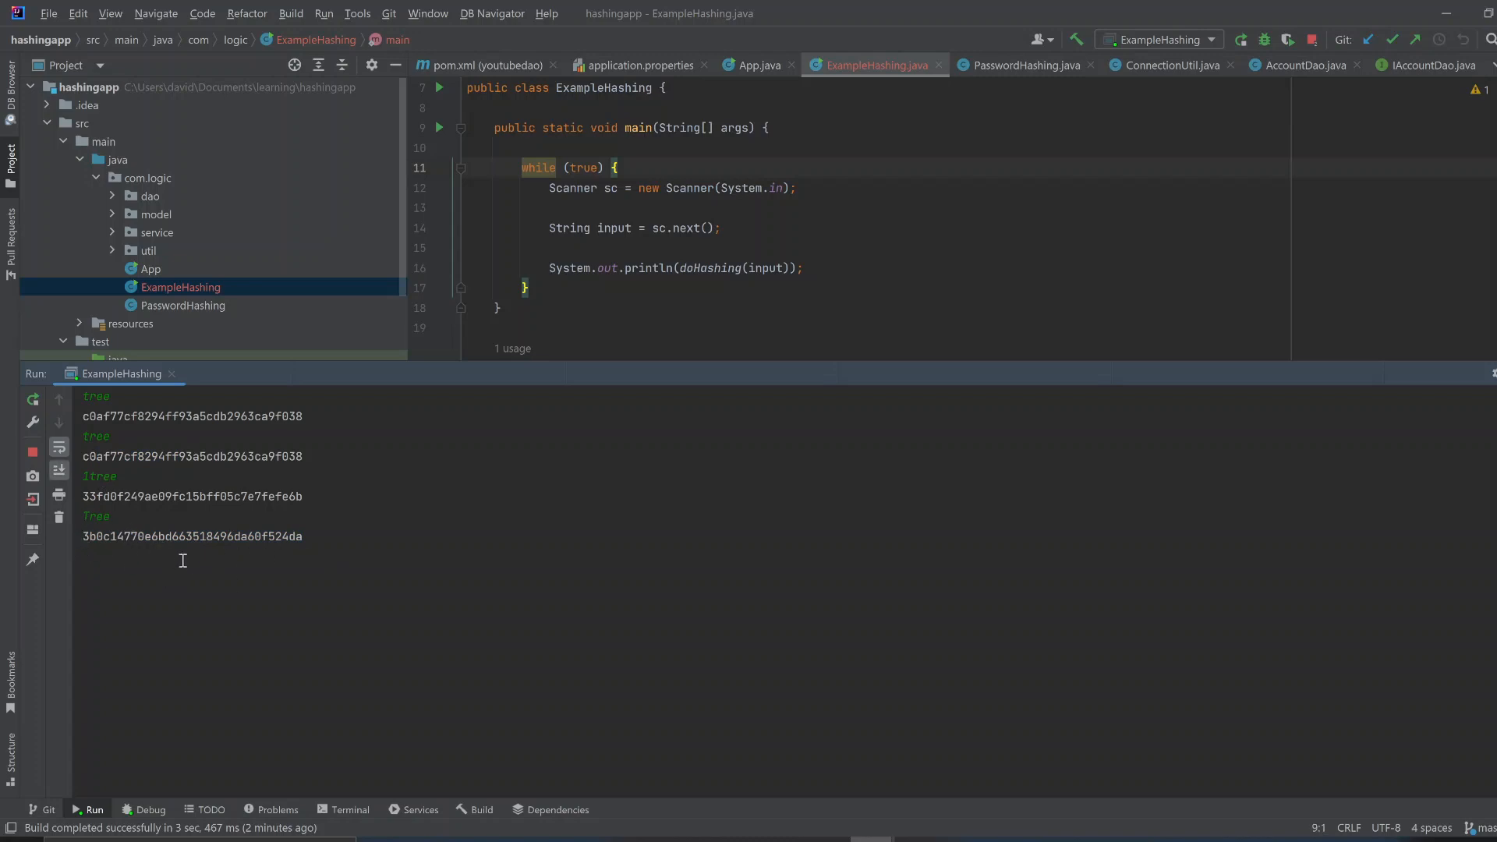
mouse_move(5, 461)
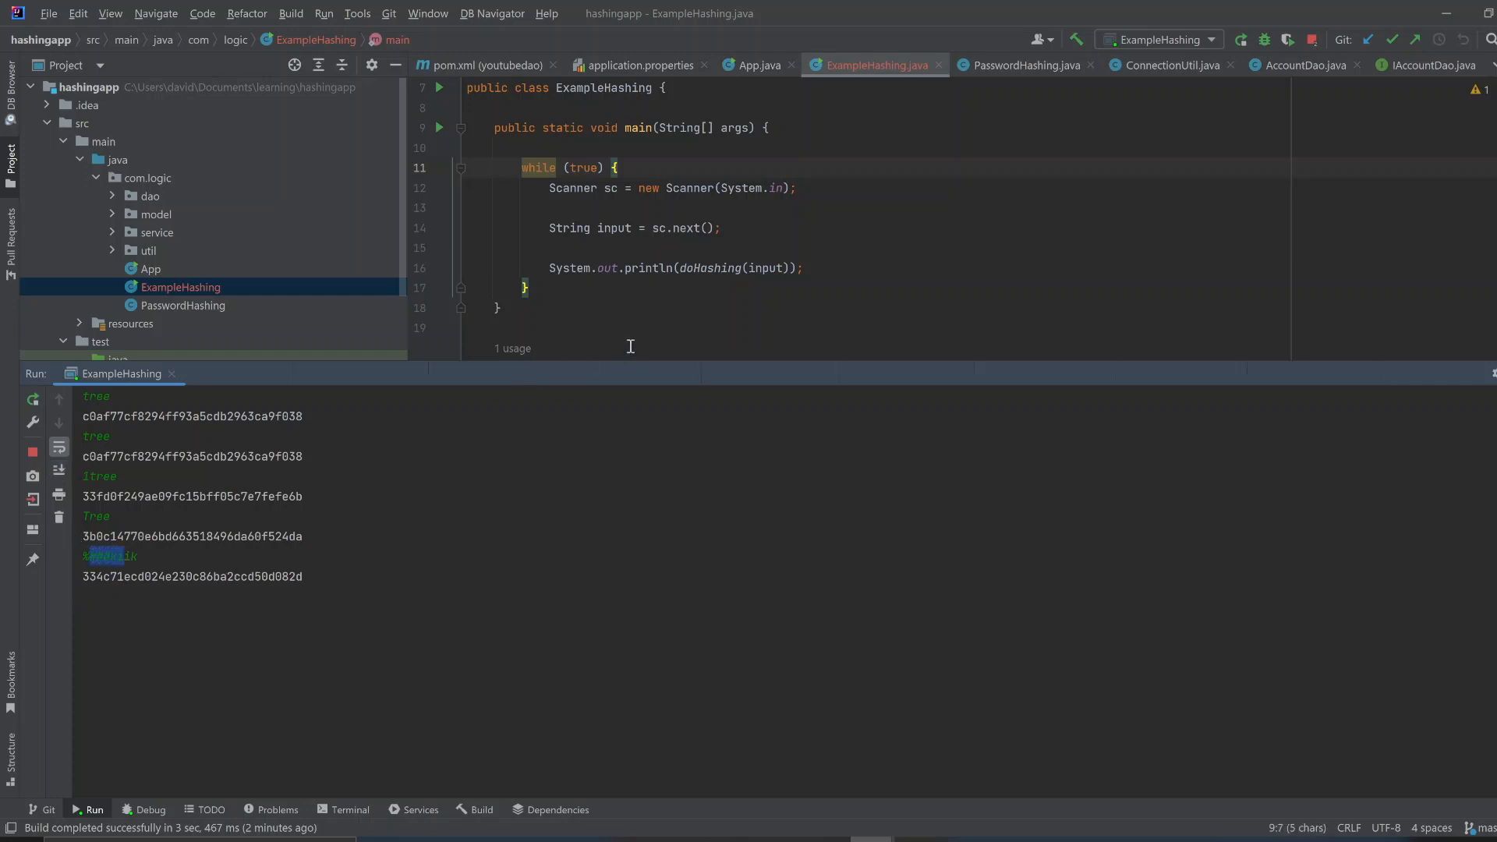
scroll(down, 3)
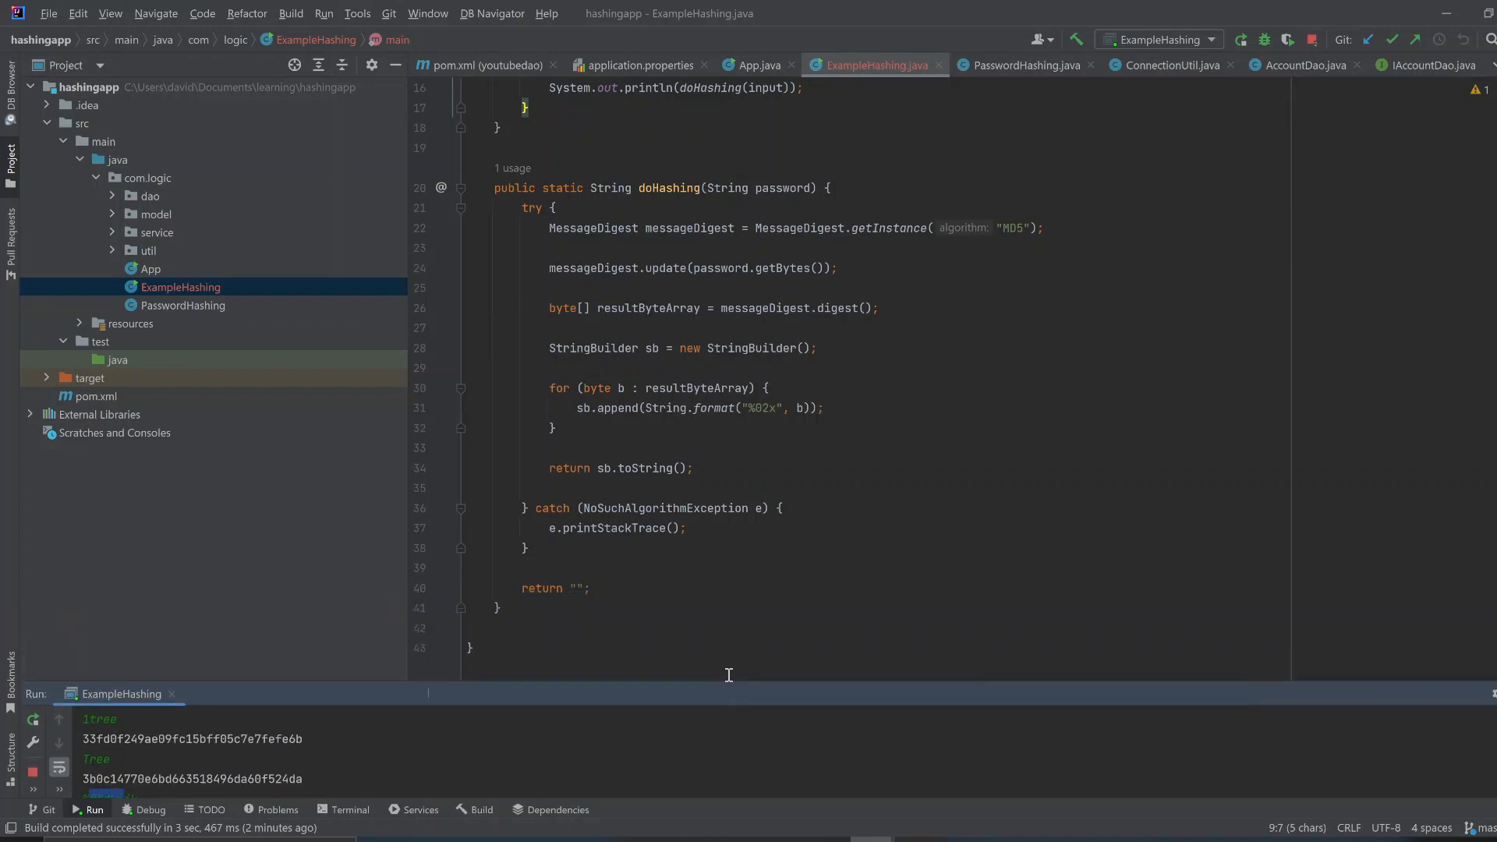
mouse_move(814, 570)
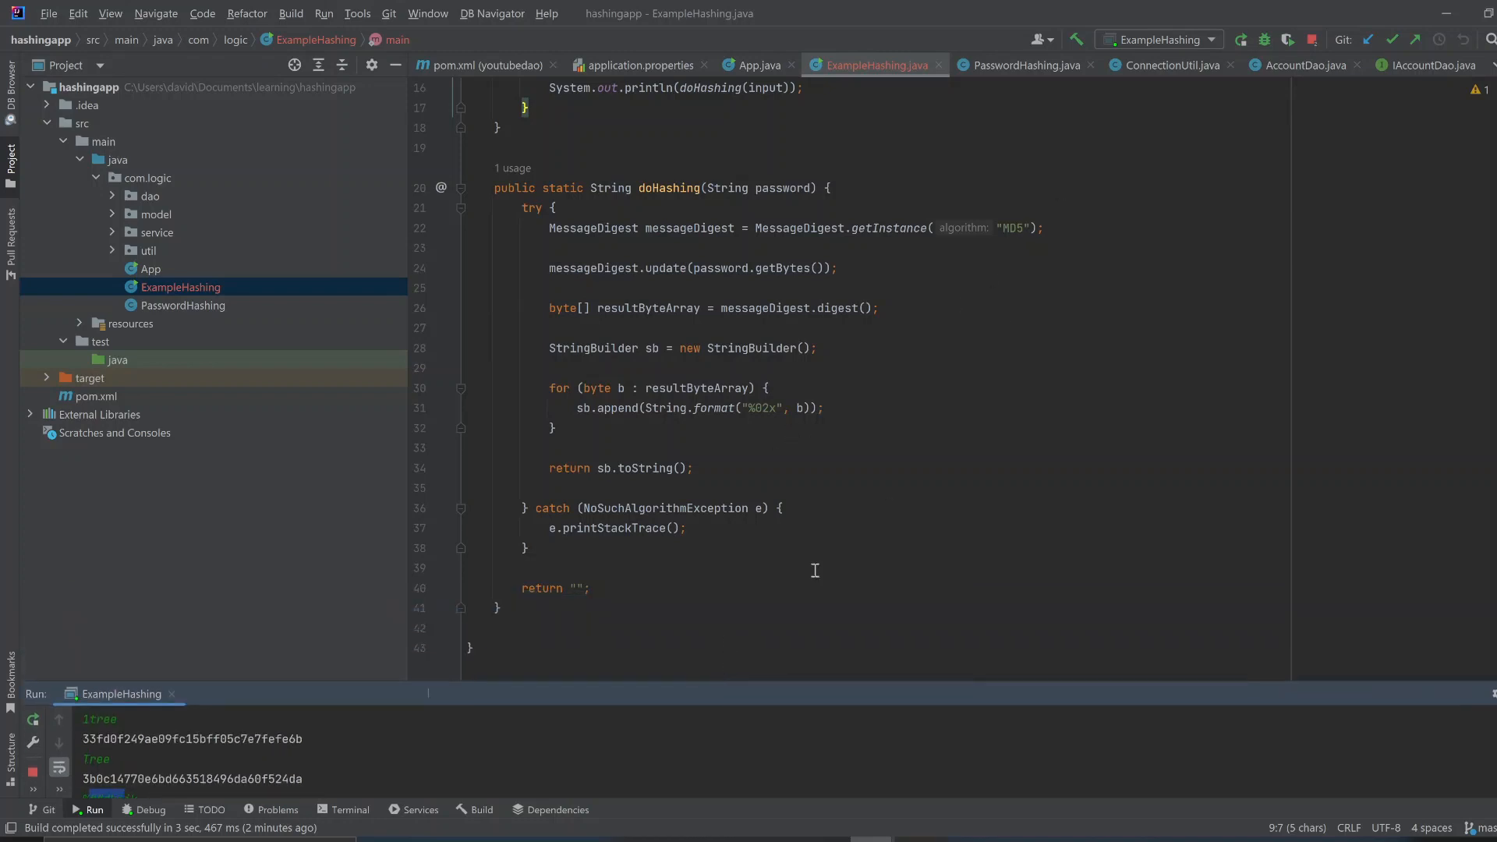
mouse_move(522, 224)
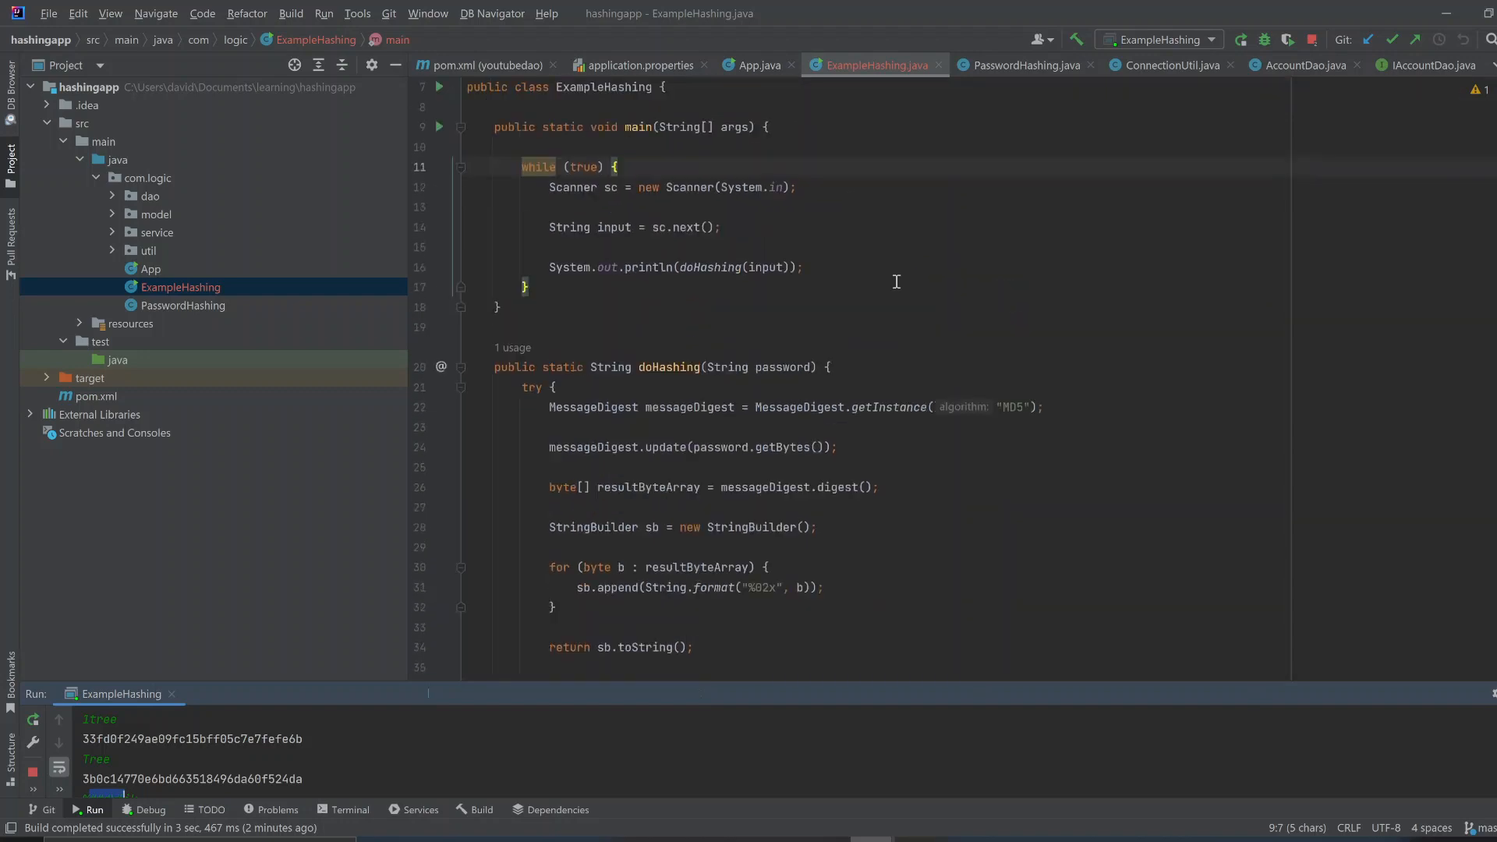
Step: Scroll down through the source while moving from ExampleHashing to App.java
scroll(down, 3)
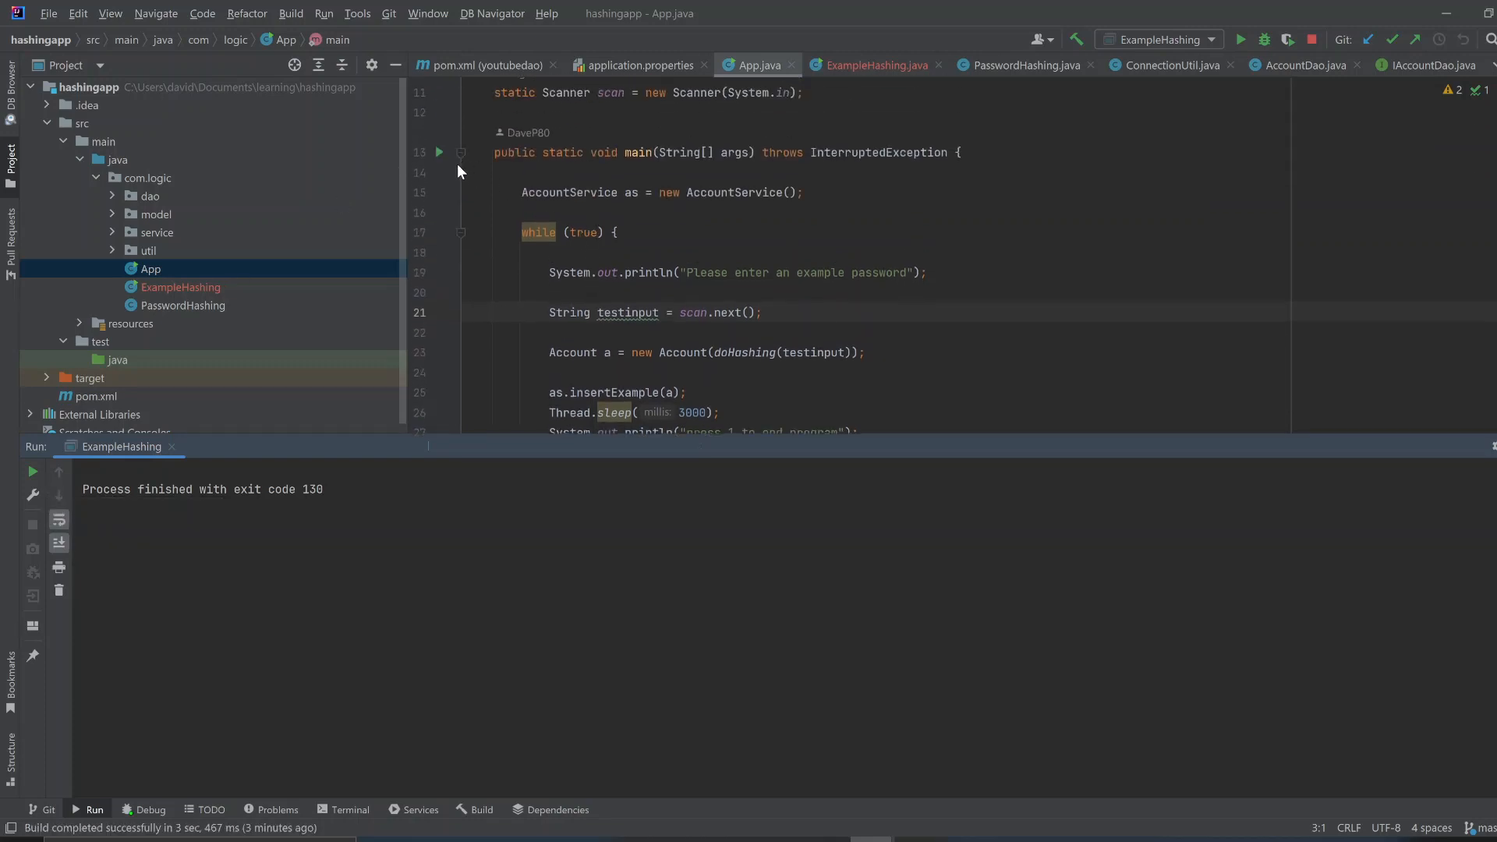
Step: Rerun App.main() and highlight the message reporting nighthawk stored as account id 4
click(439, 152)
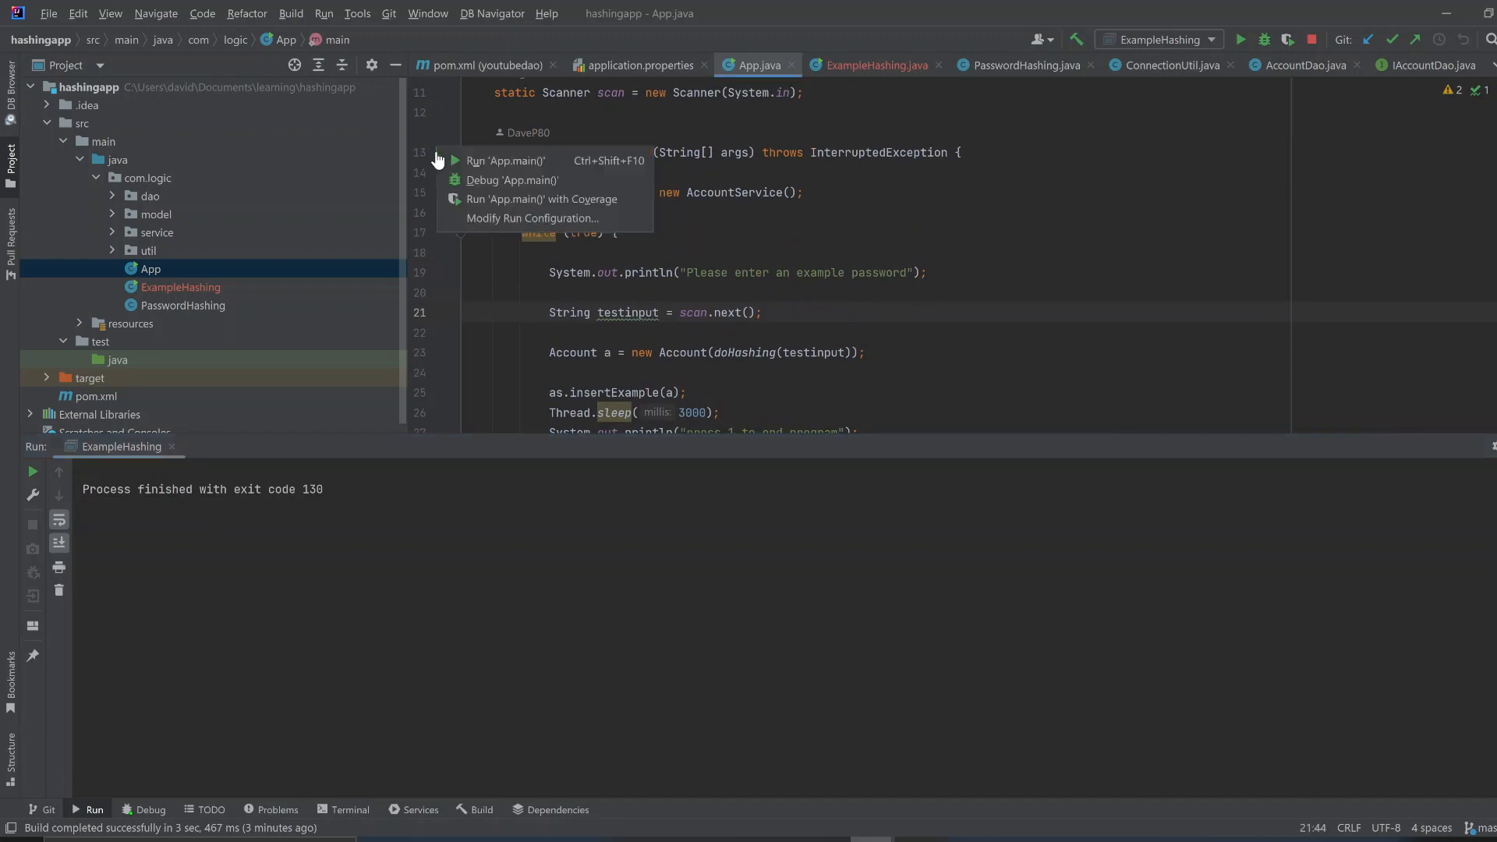
click(505, 161)
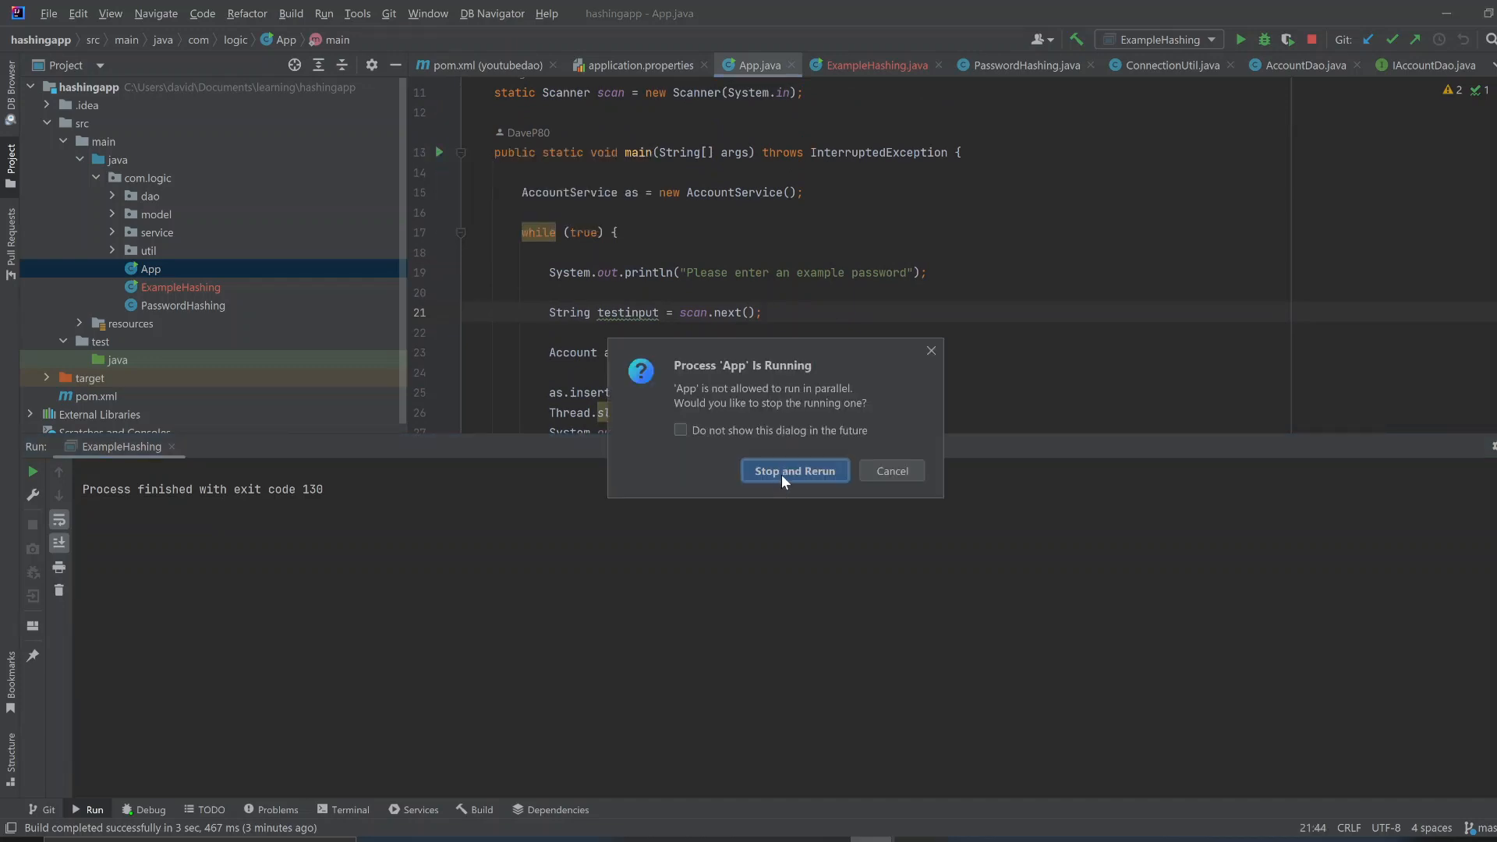
click(794, 471)
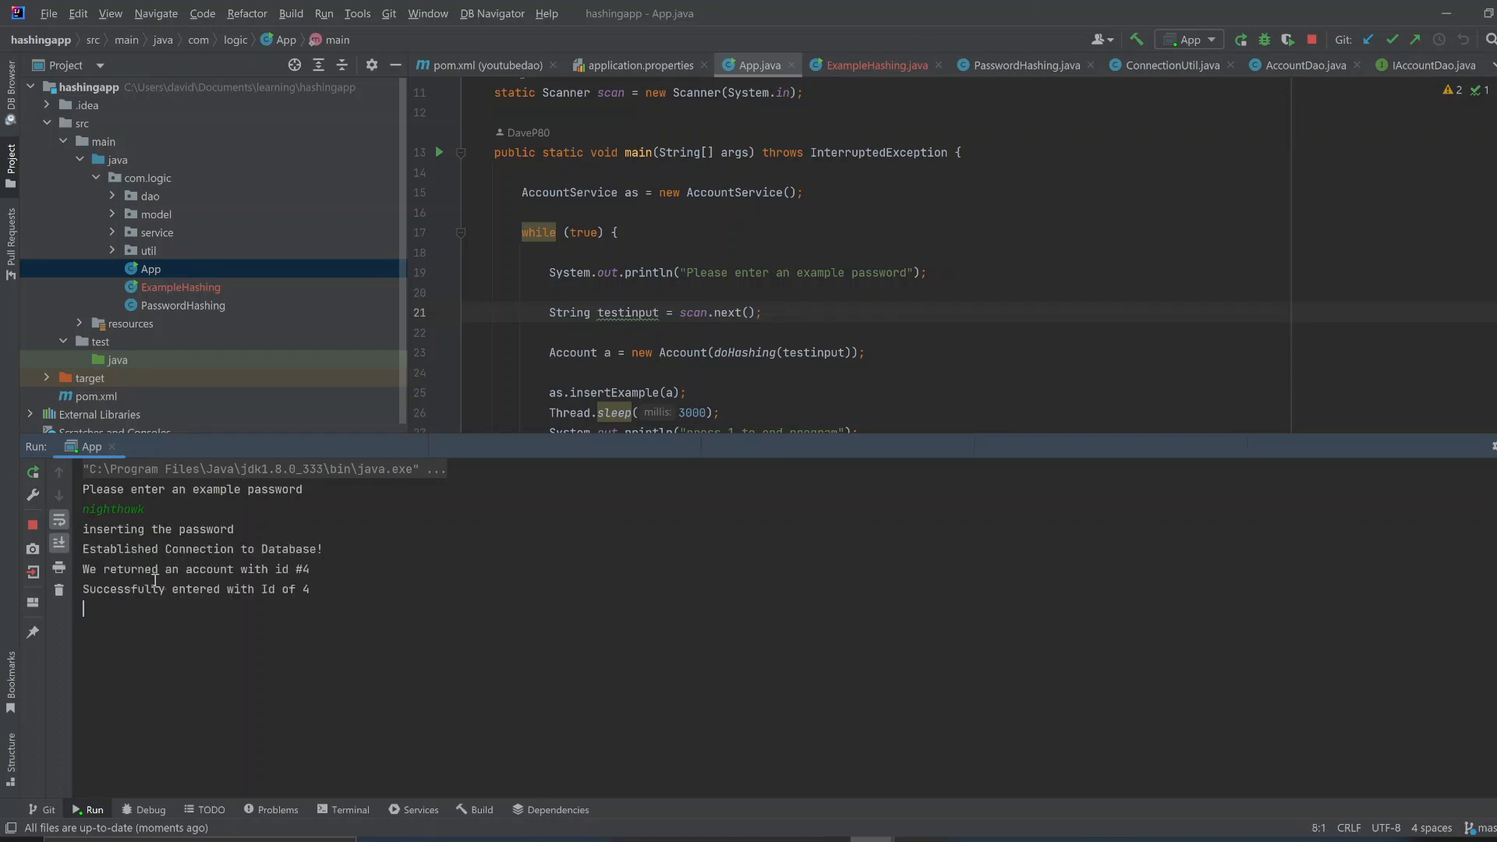
drag(118, 569, 275, 569)
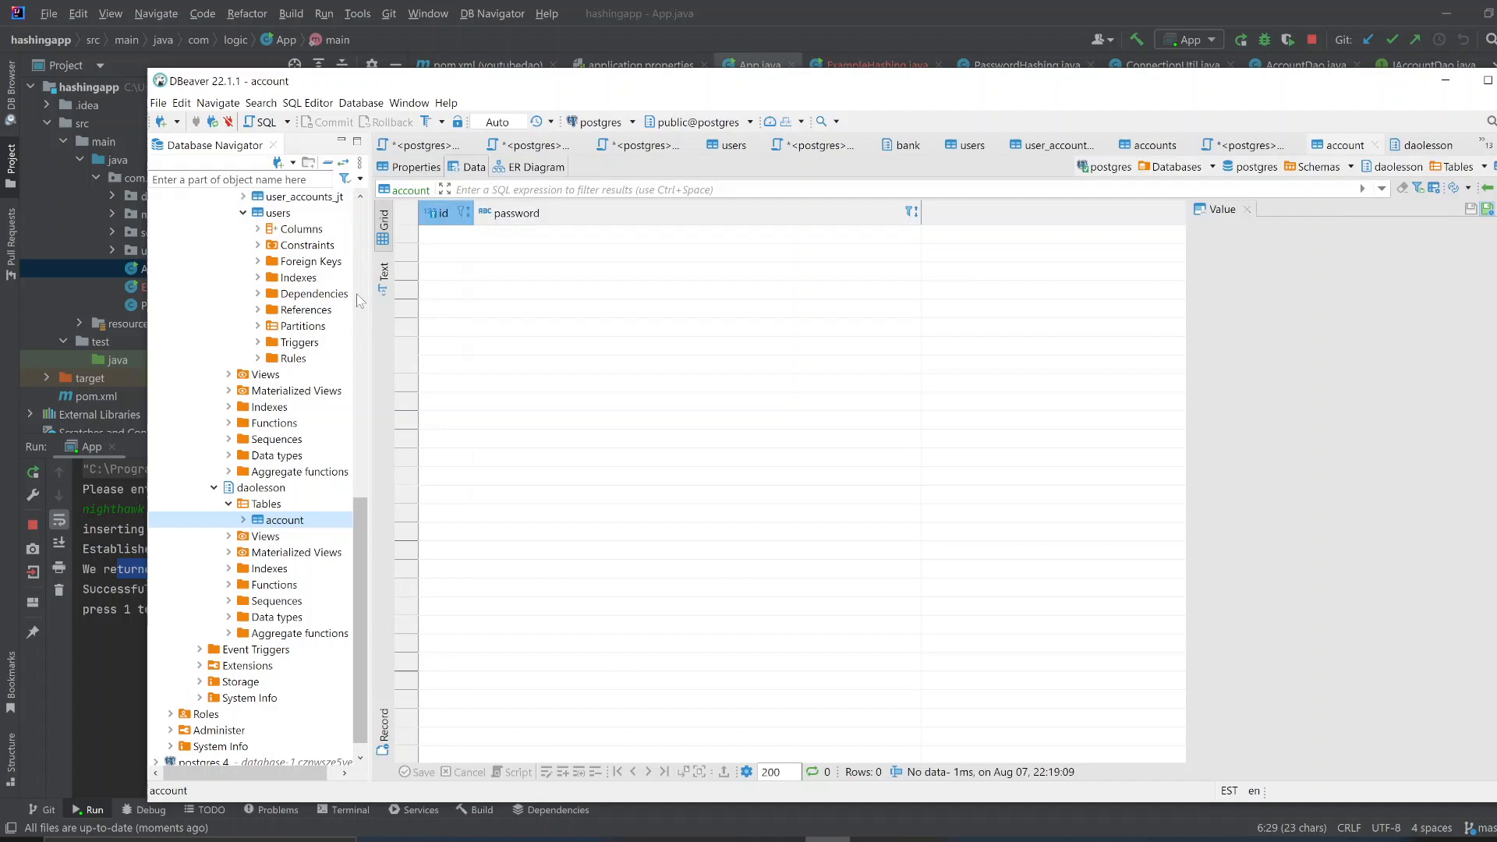
Step: Open the context menu on the account table's data grid in DBeaver
right_click(282, 519)
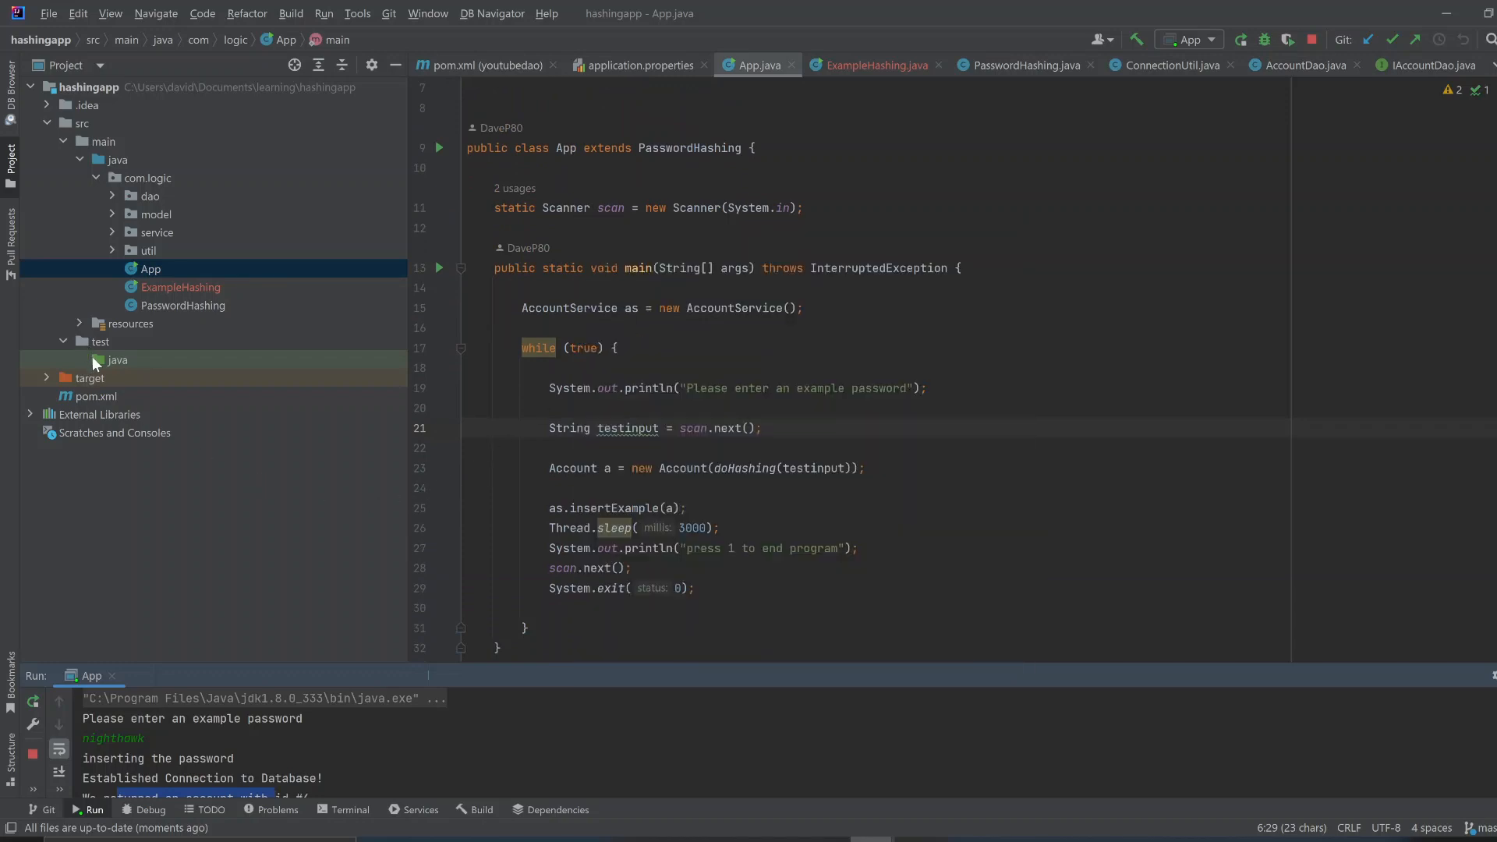
mouse_move(206, 364)
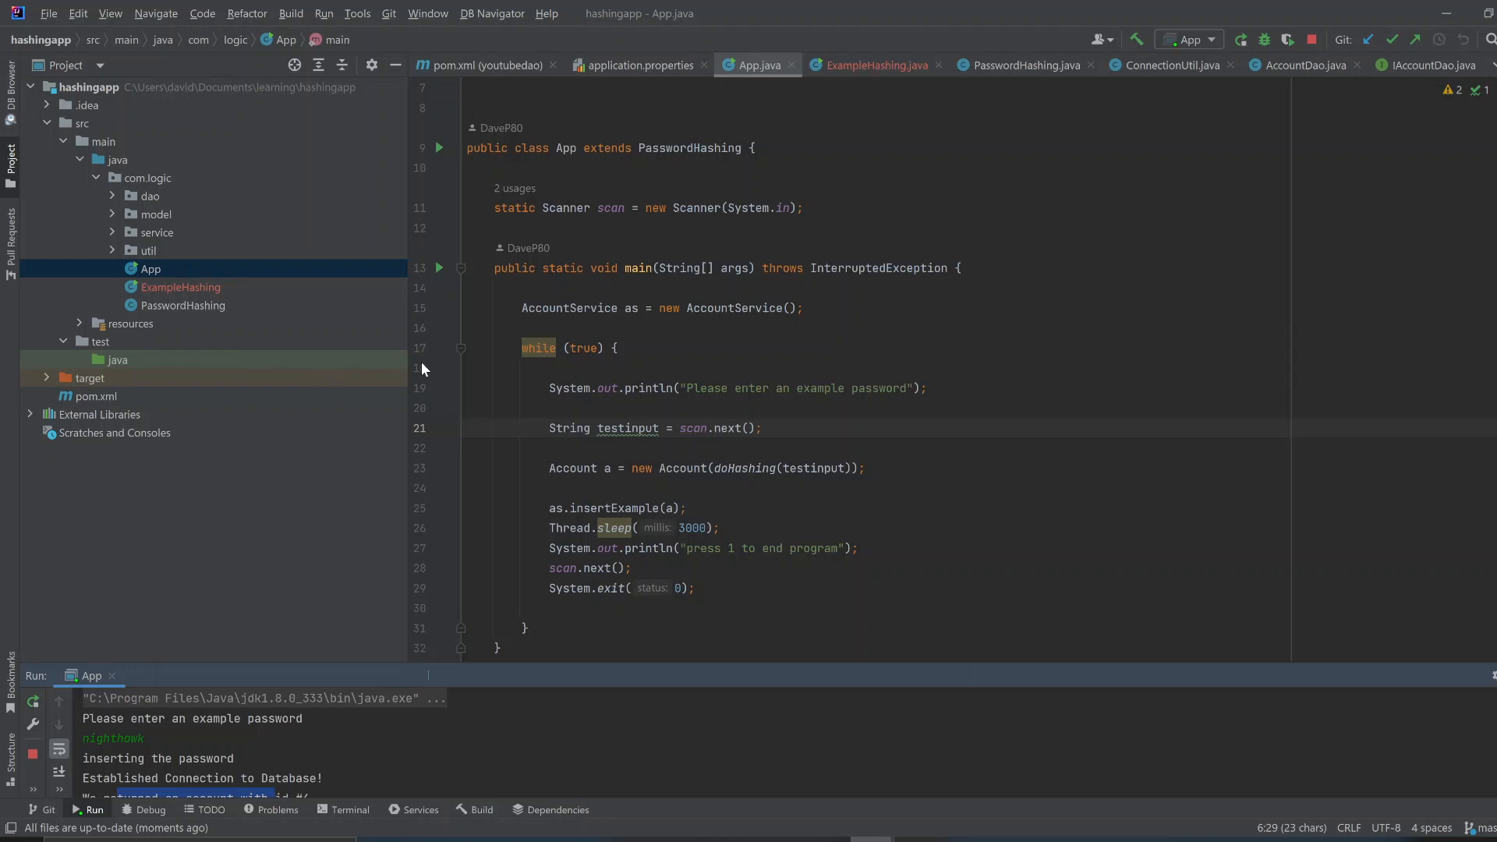
mouse_move(200, 320)
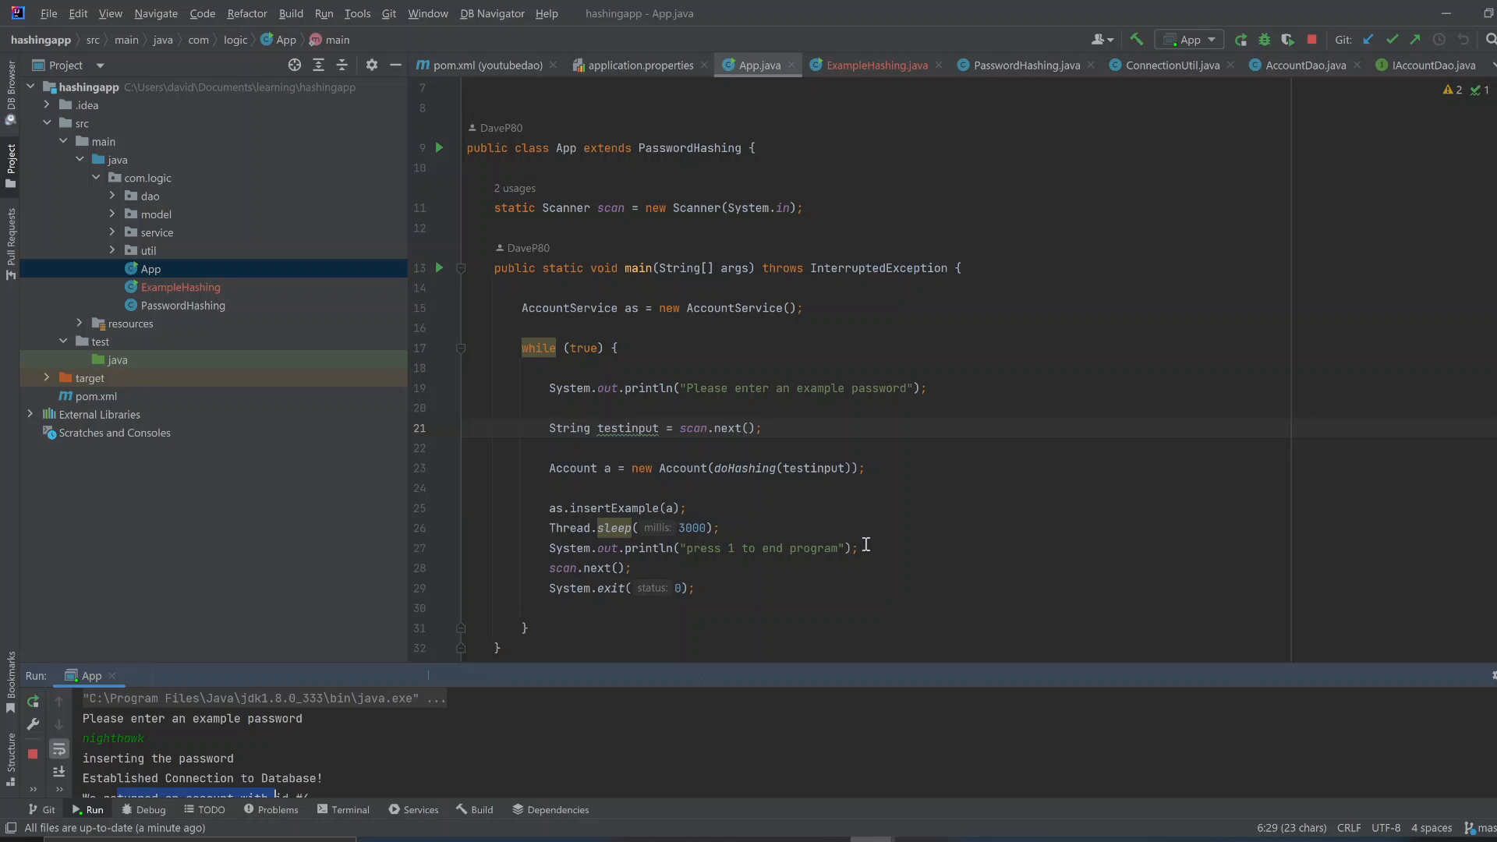
mouse_move(873, 532)
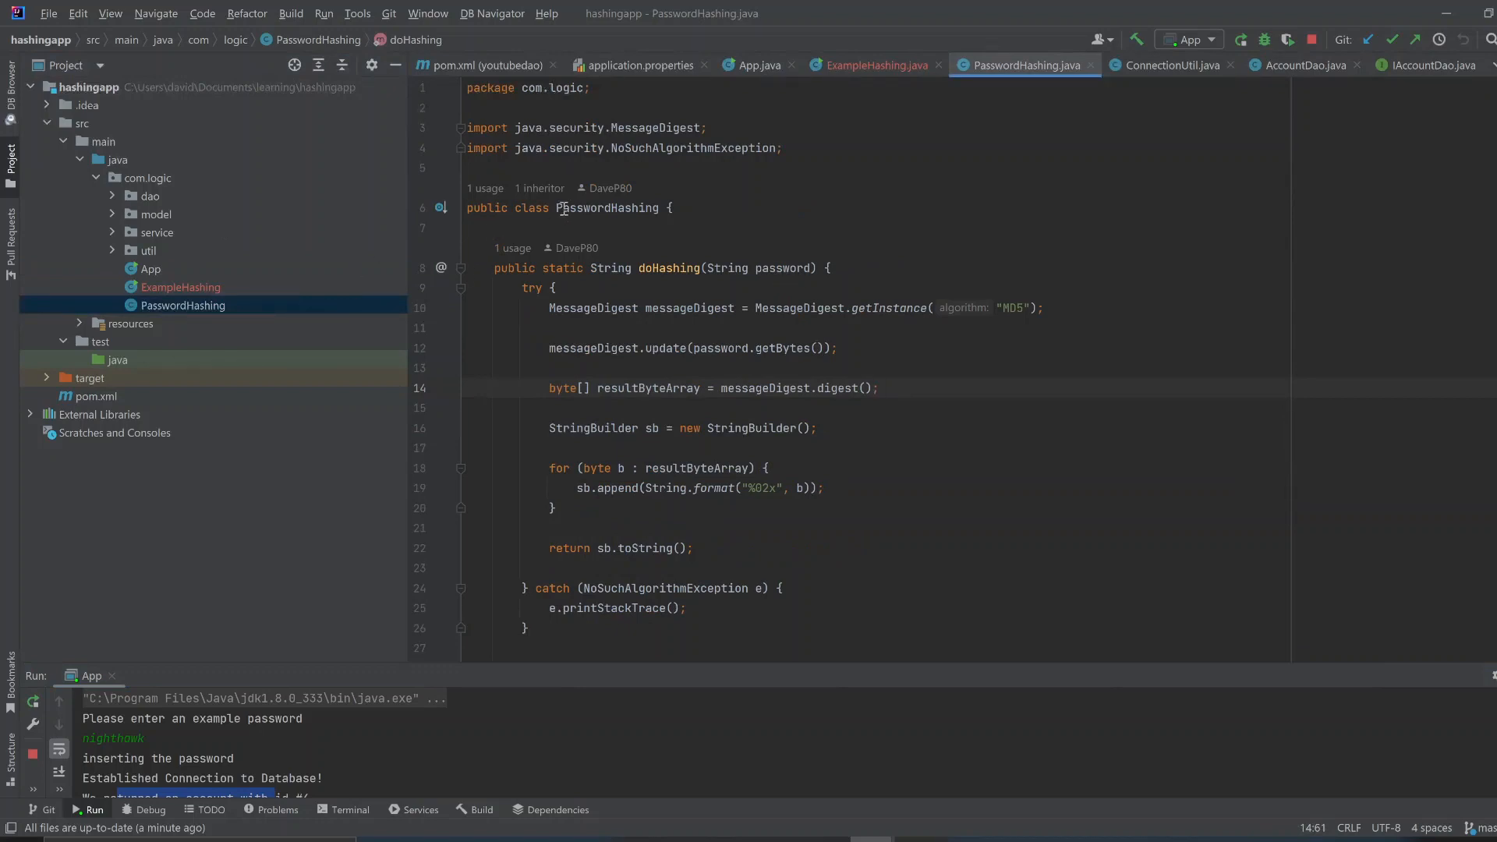
mouse_move(733, 188)
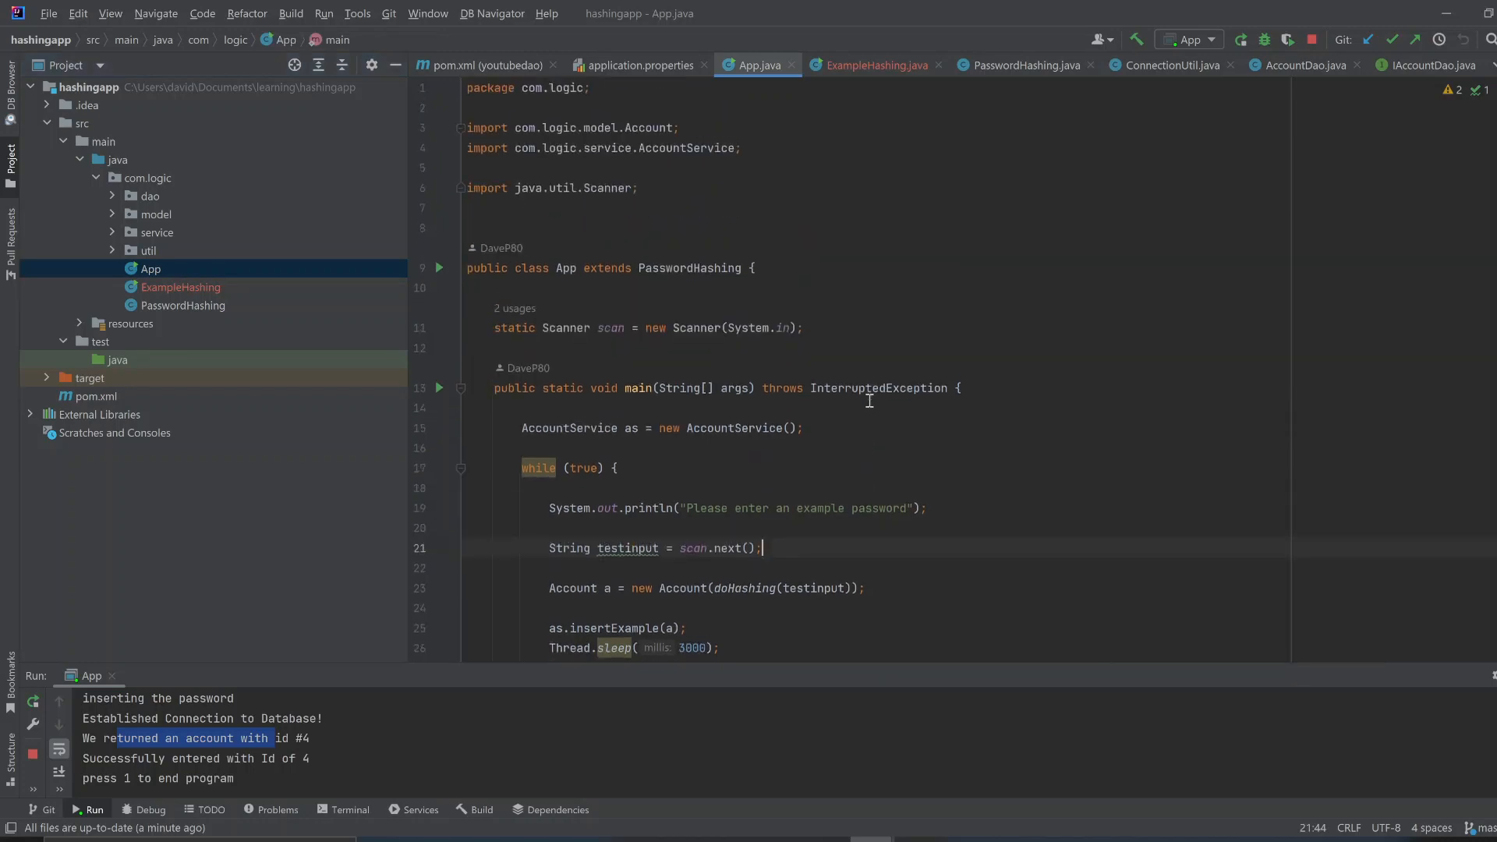
double_click(609, 267)
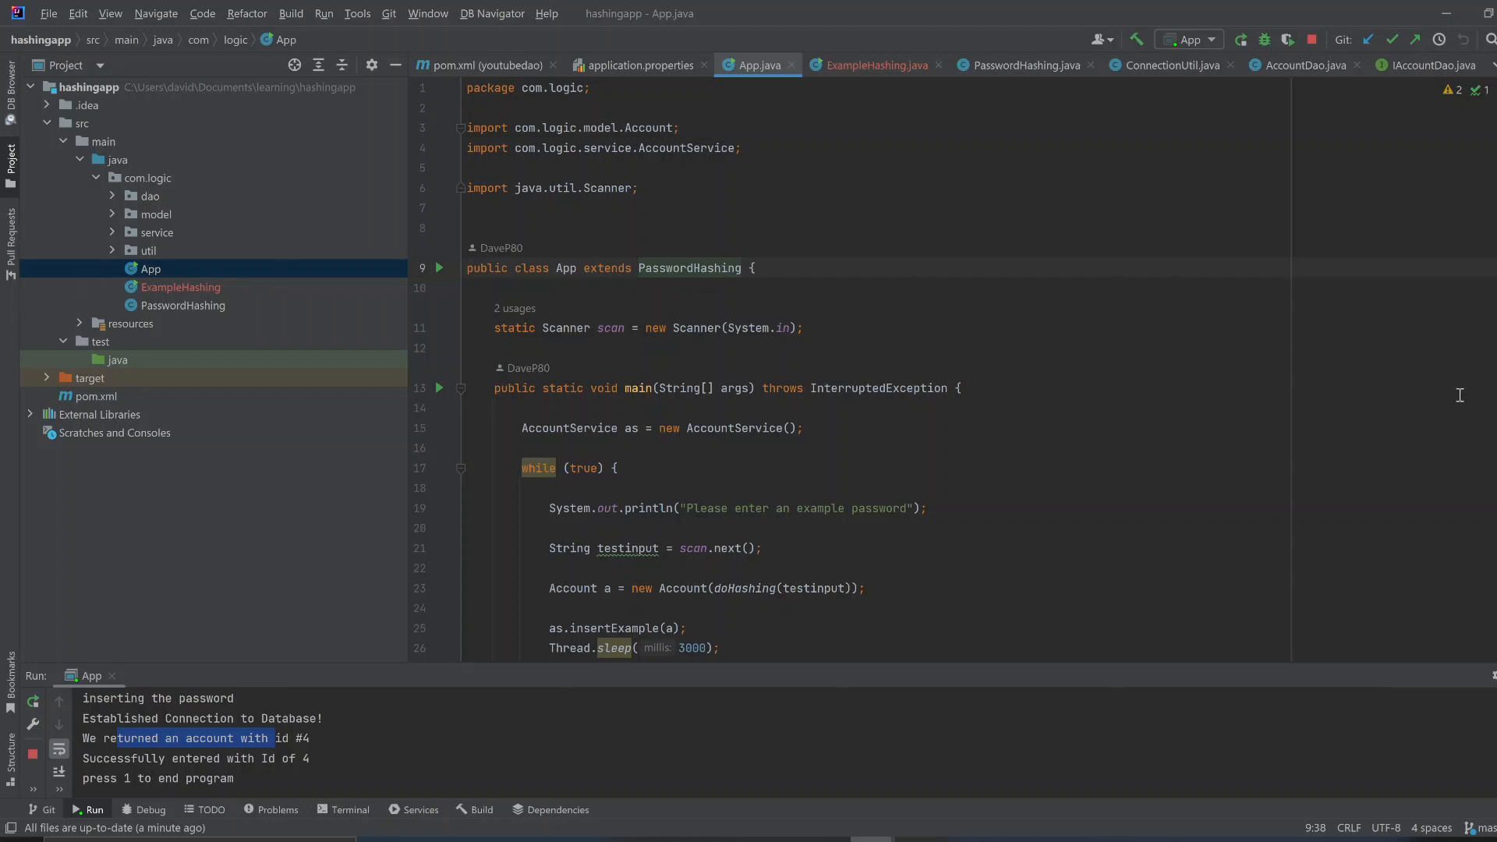
mouse_move(715, 257)
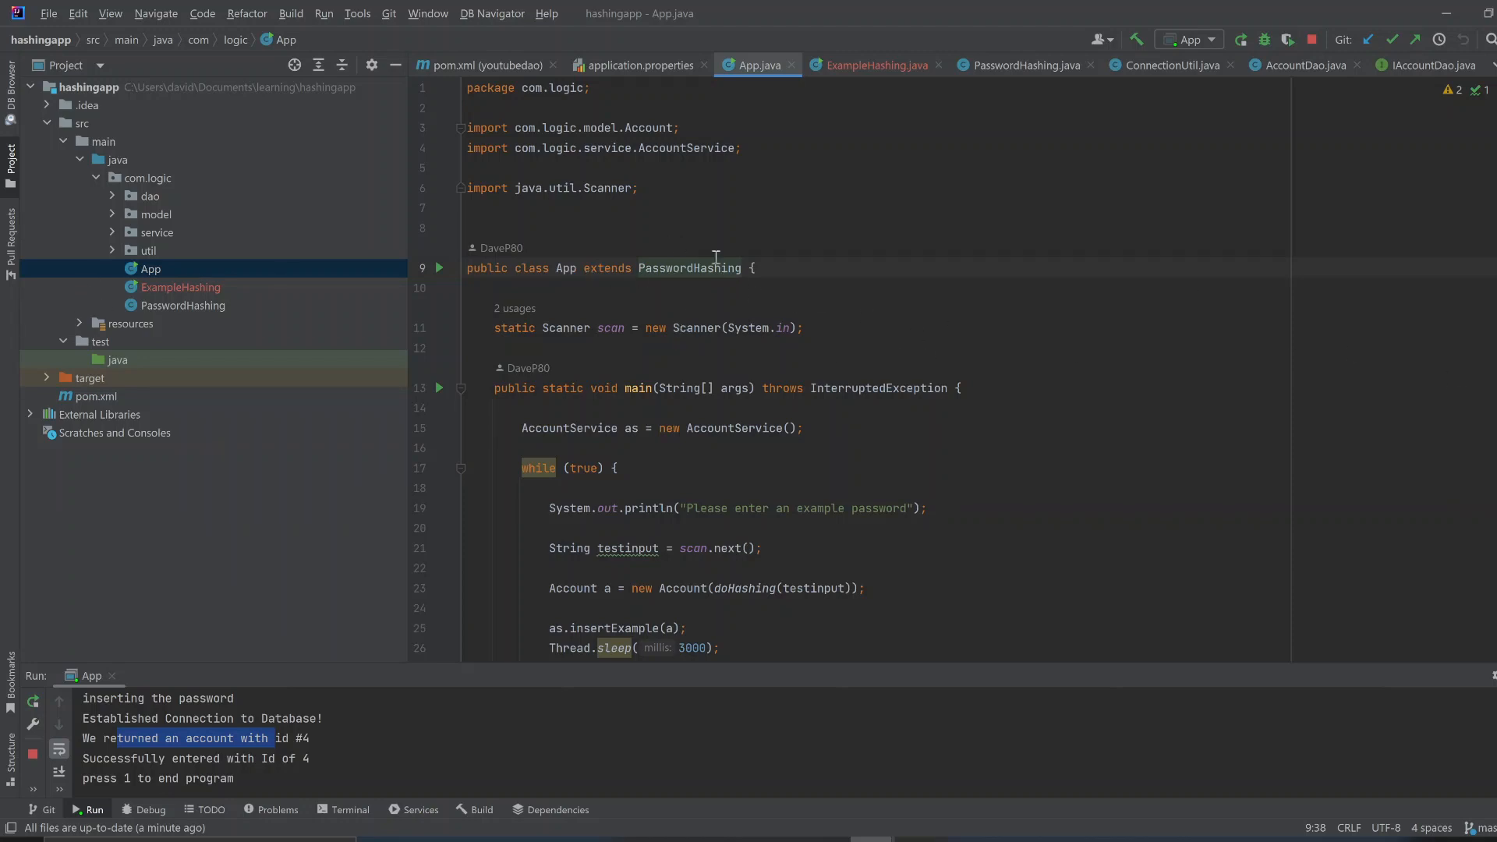
scroll(down, 3)
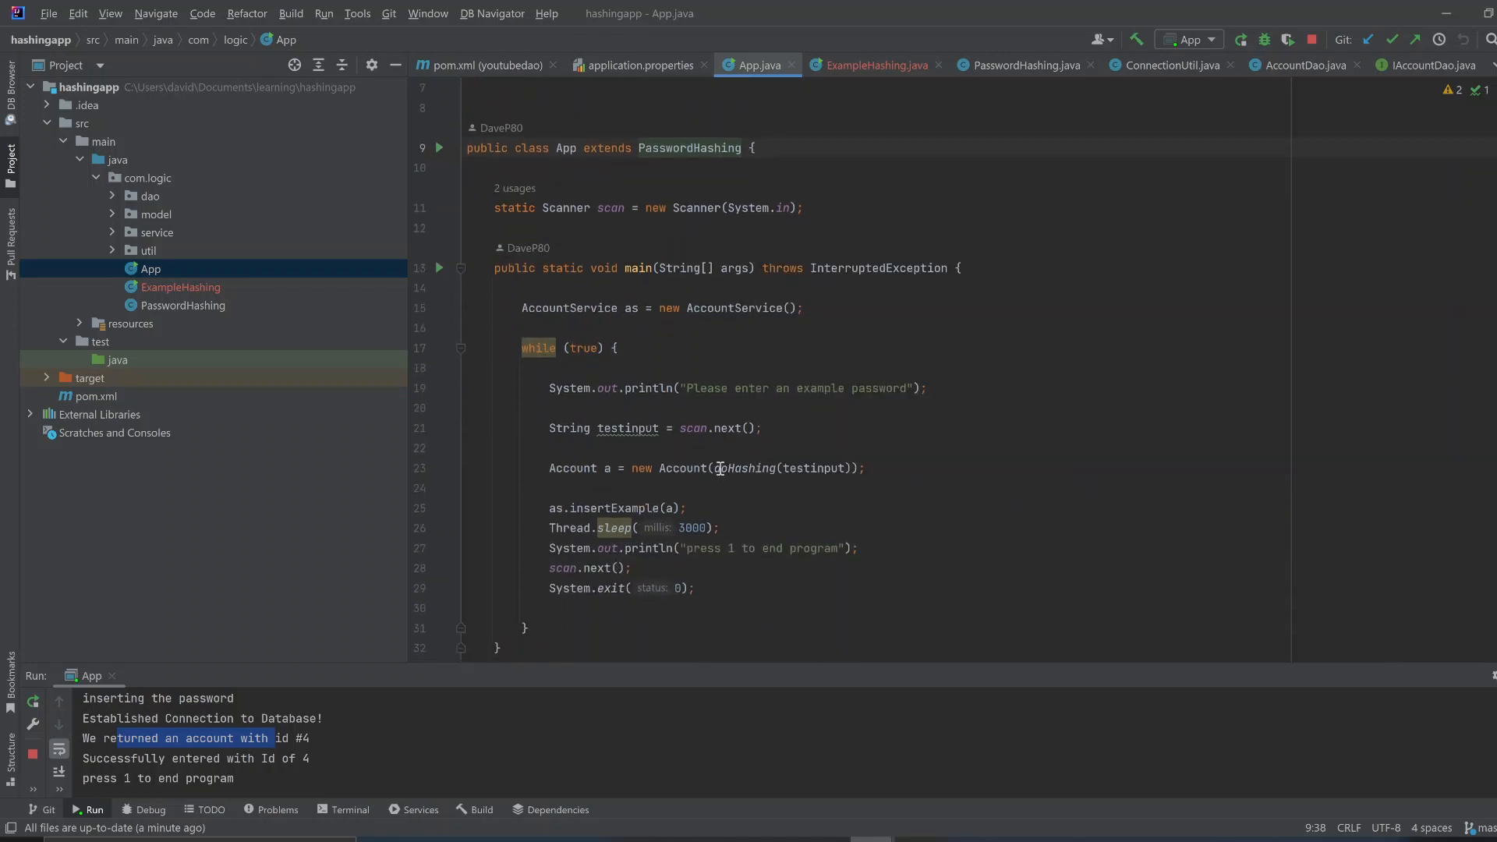
mouse_move(901, 328)
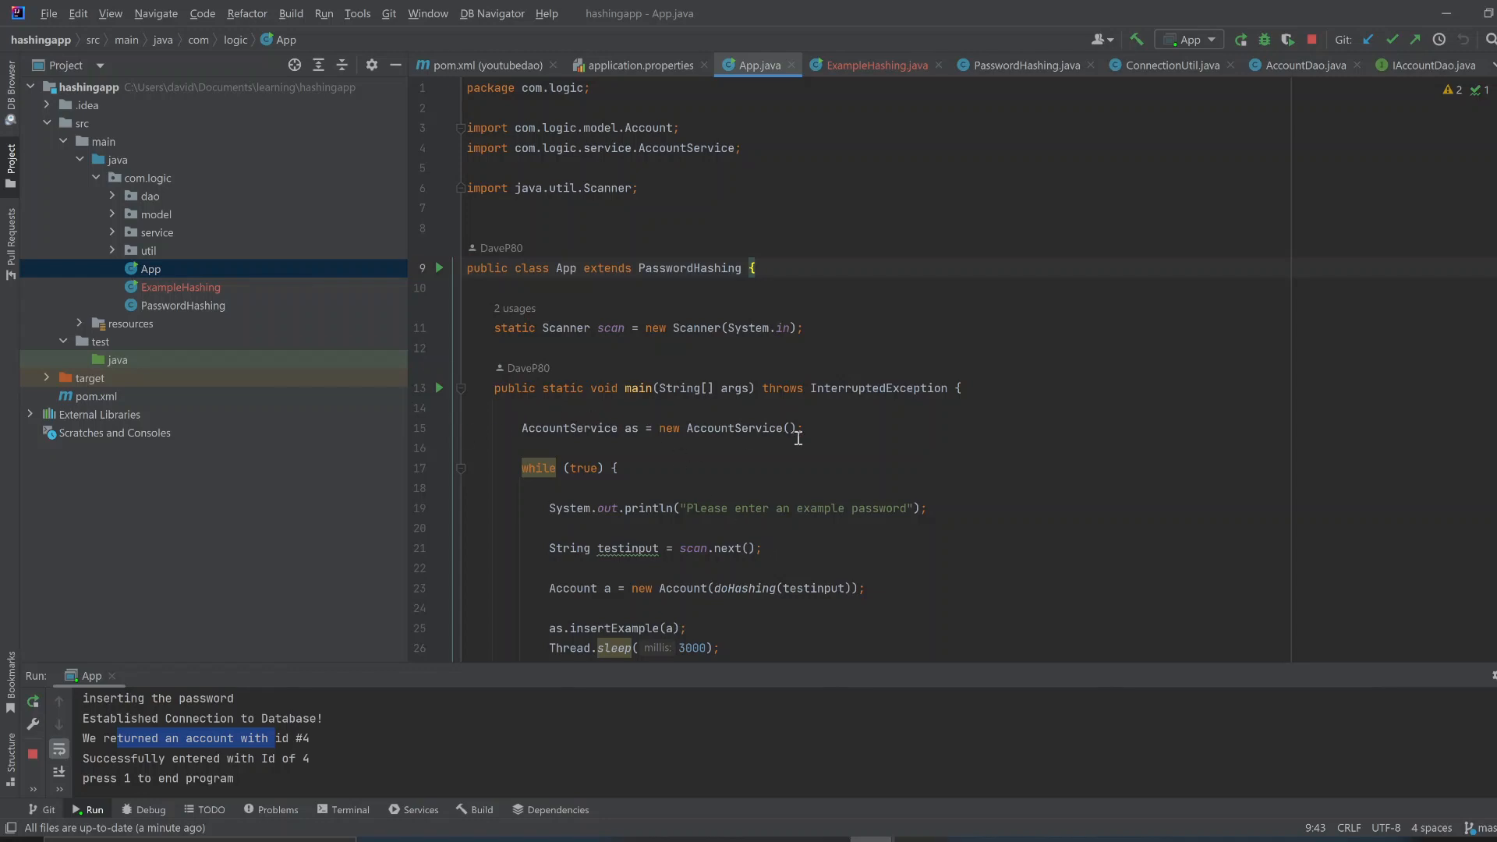
mouse_move(700, 442)
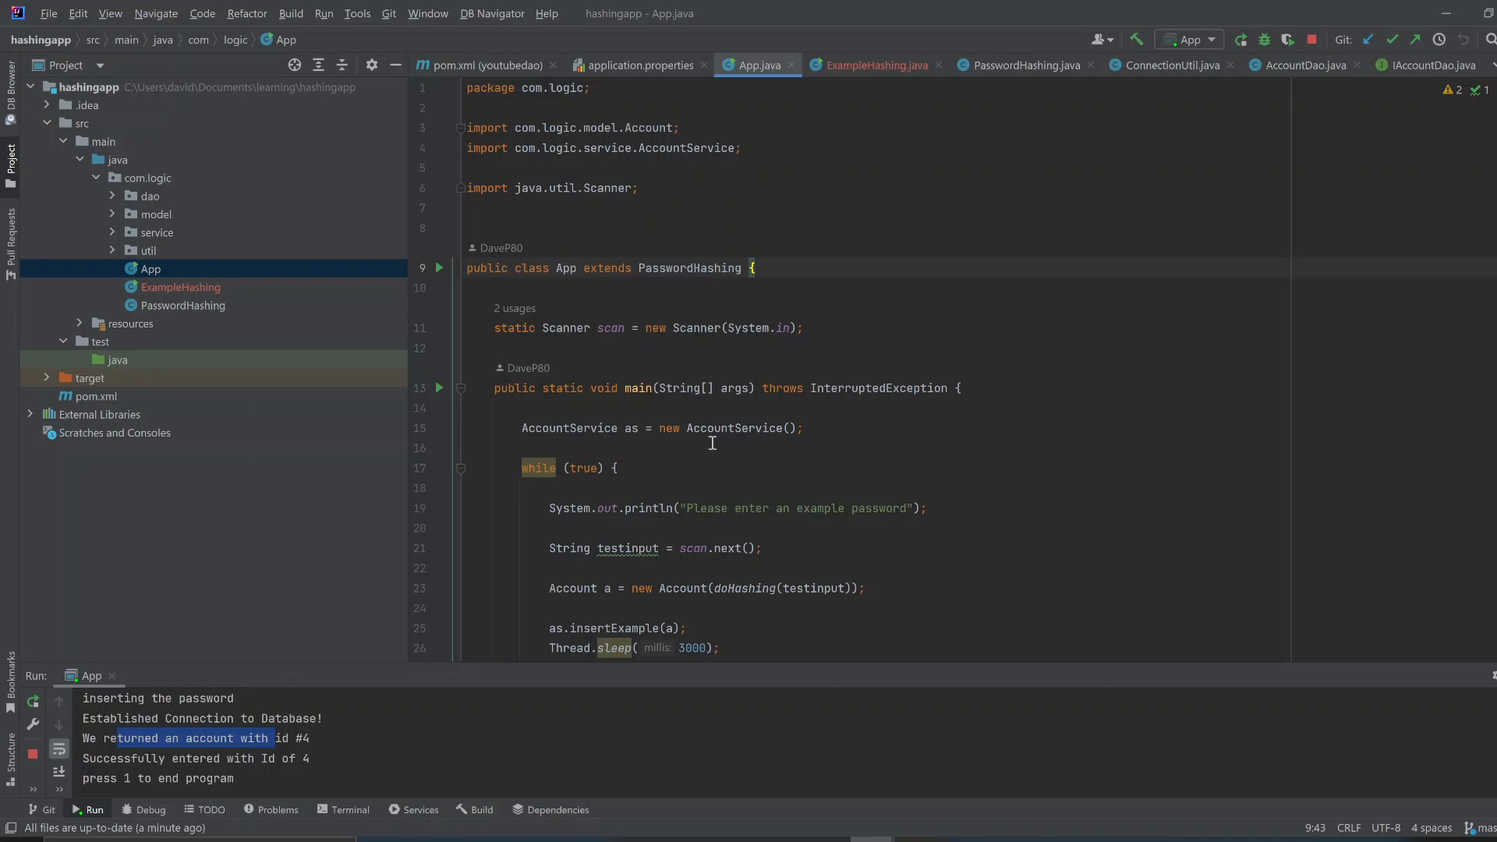
scroll(down, 3)
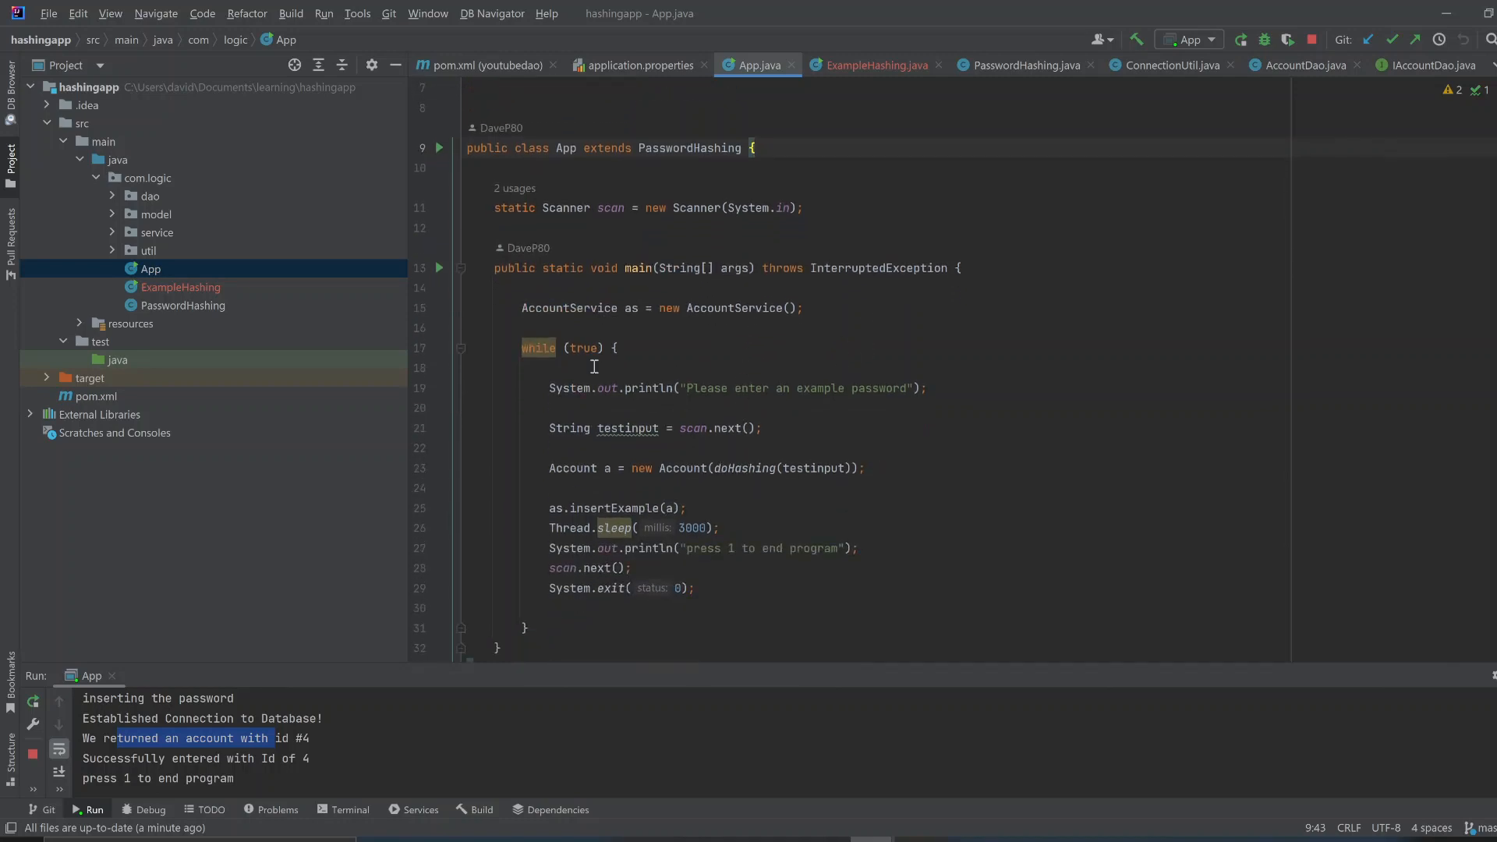
mouse_move(377, 697)
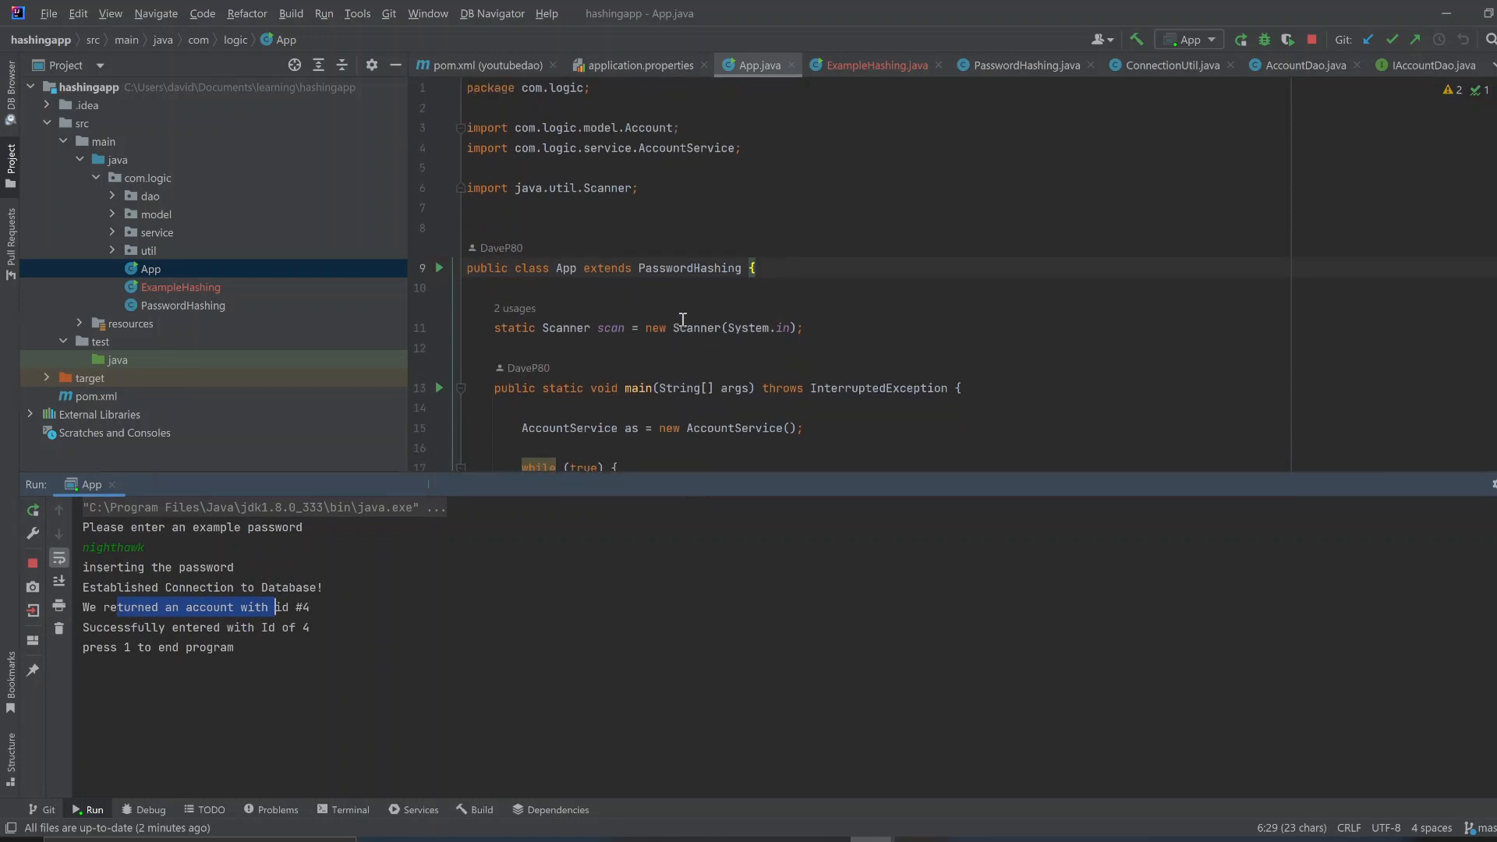
mouse_move(149, 312)
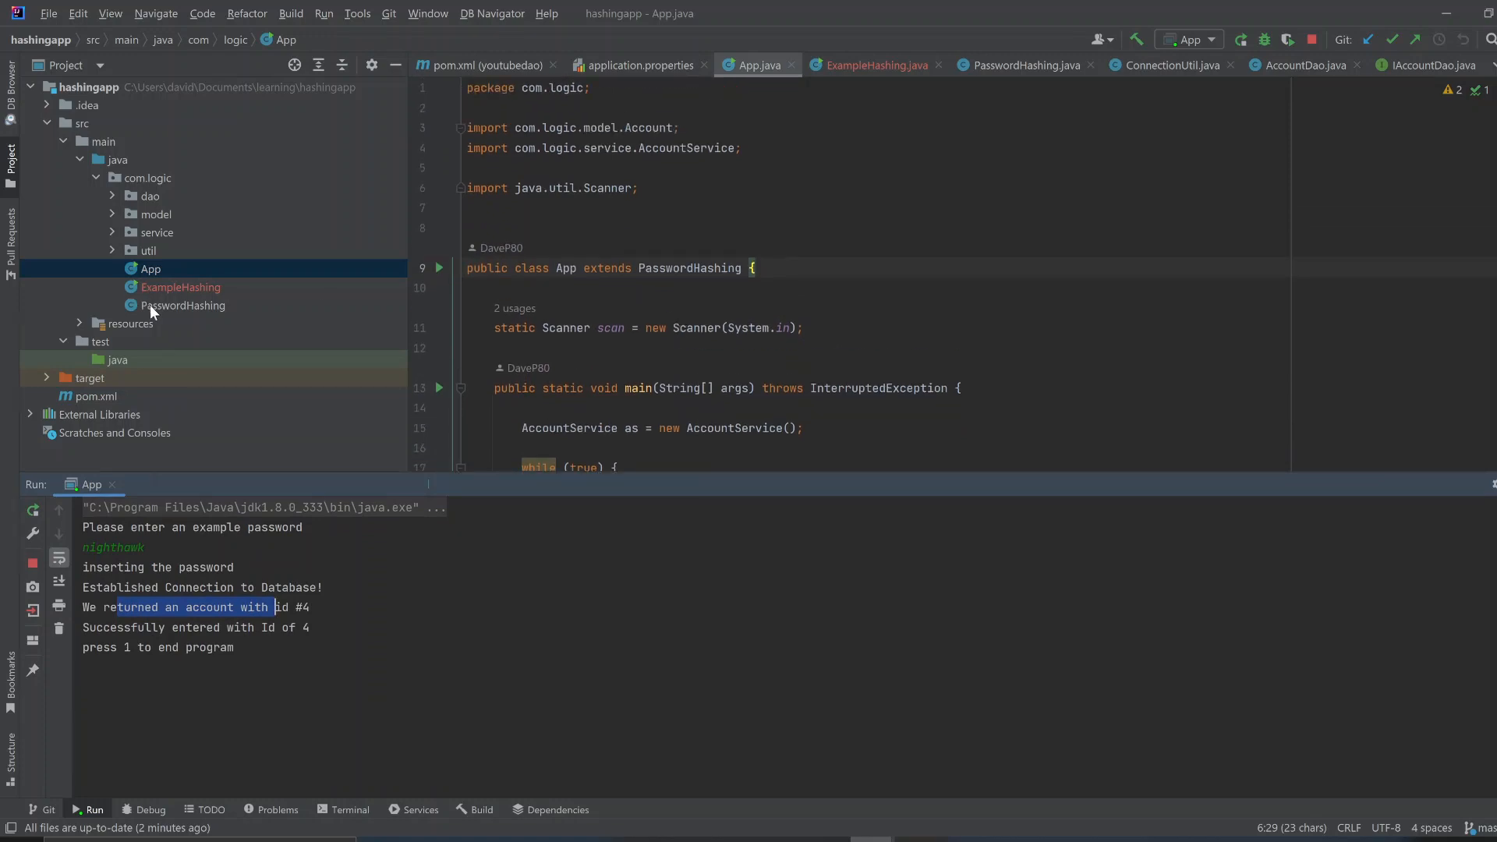
click(182, 305)
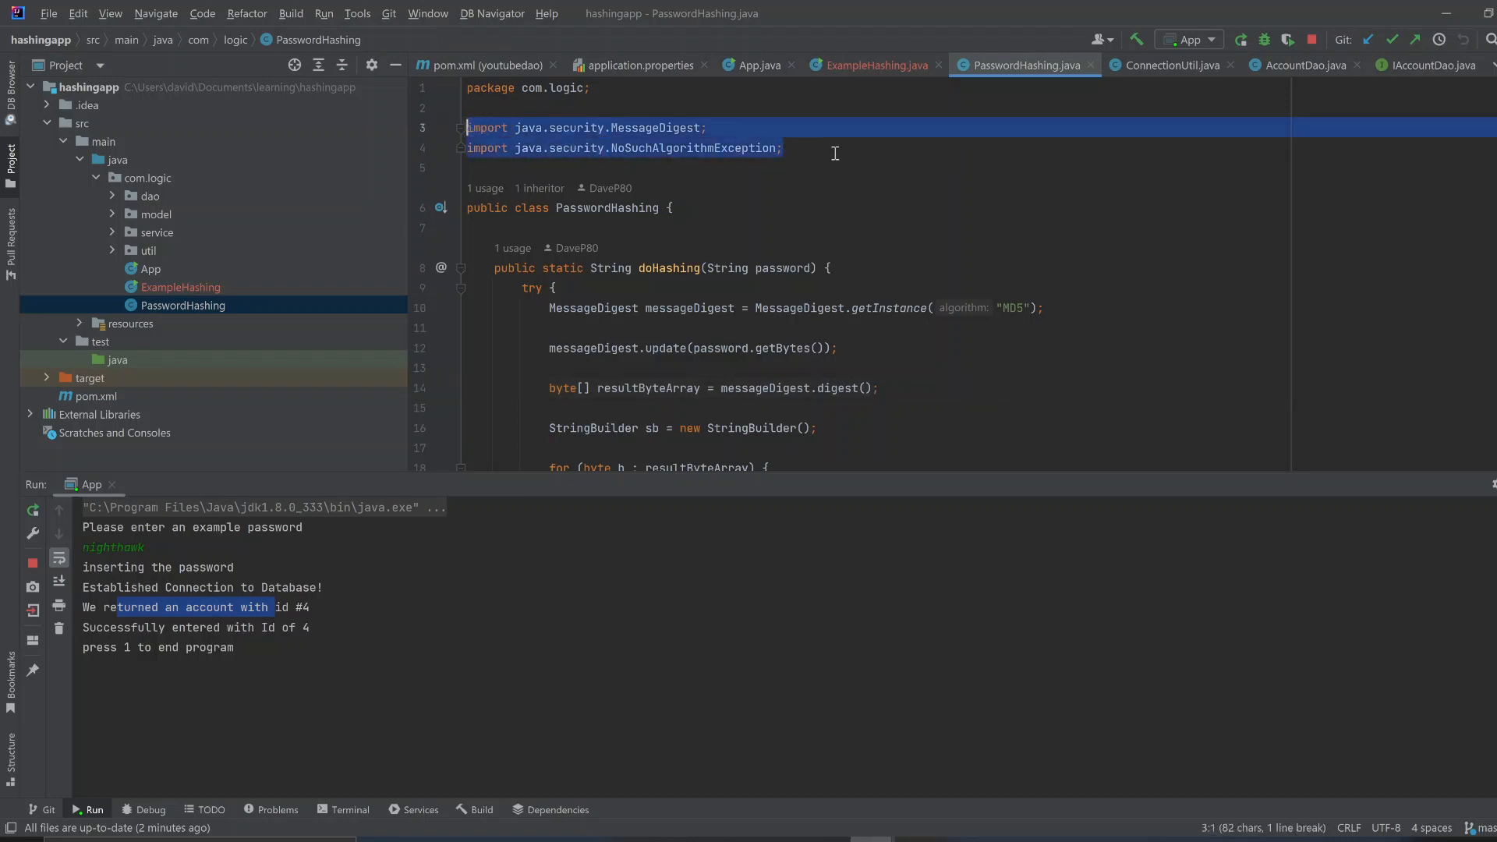
click(648, 328)
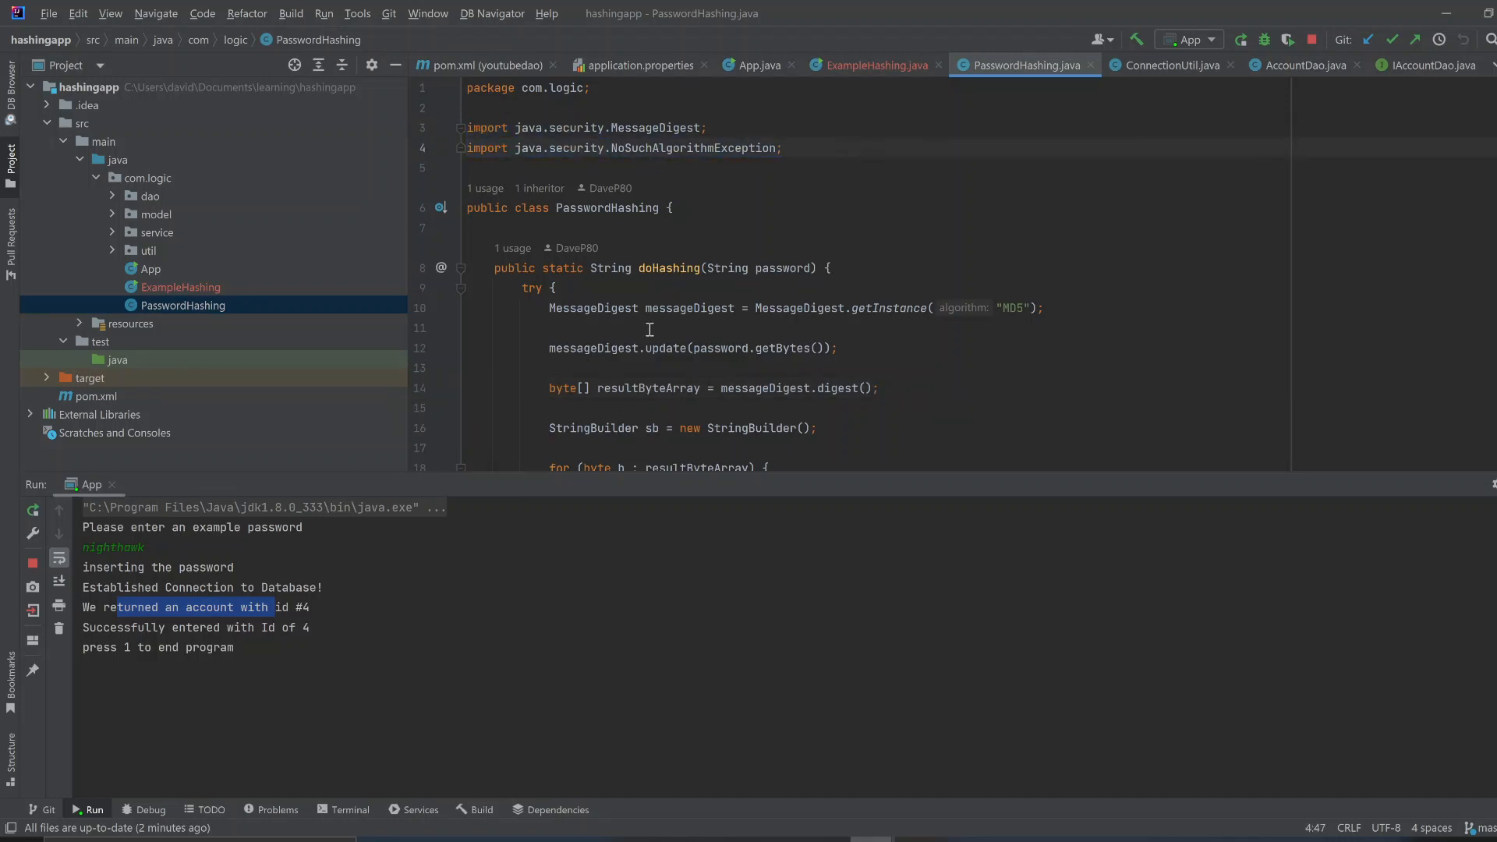
mouse_move(216, 275)
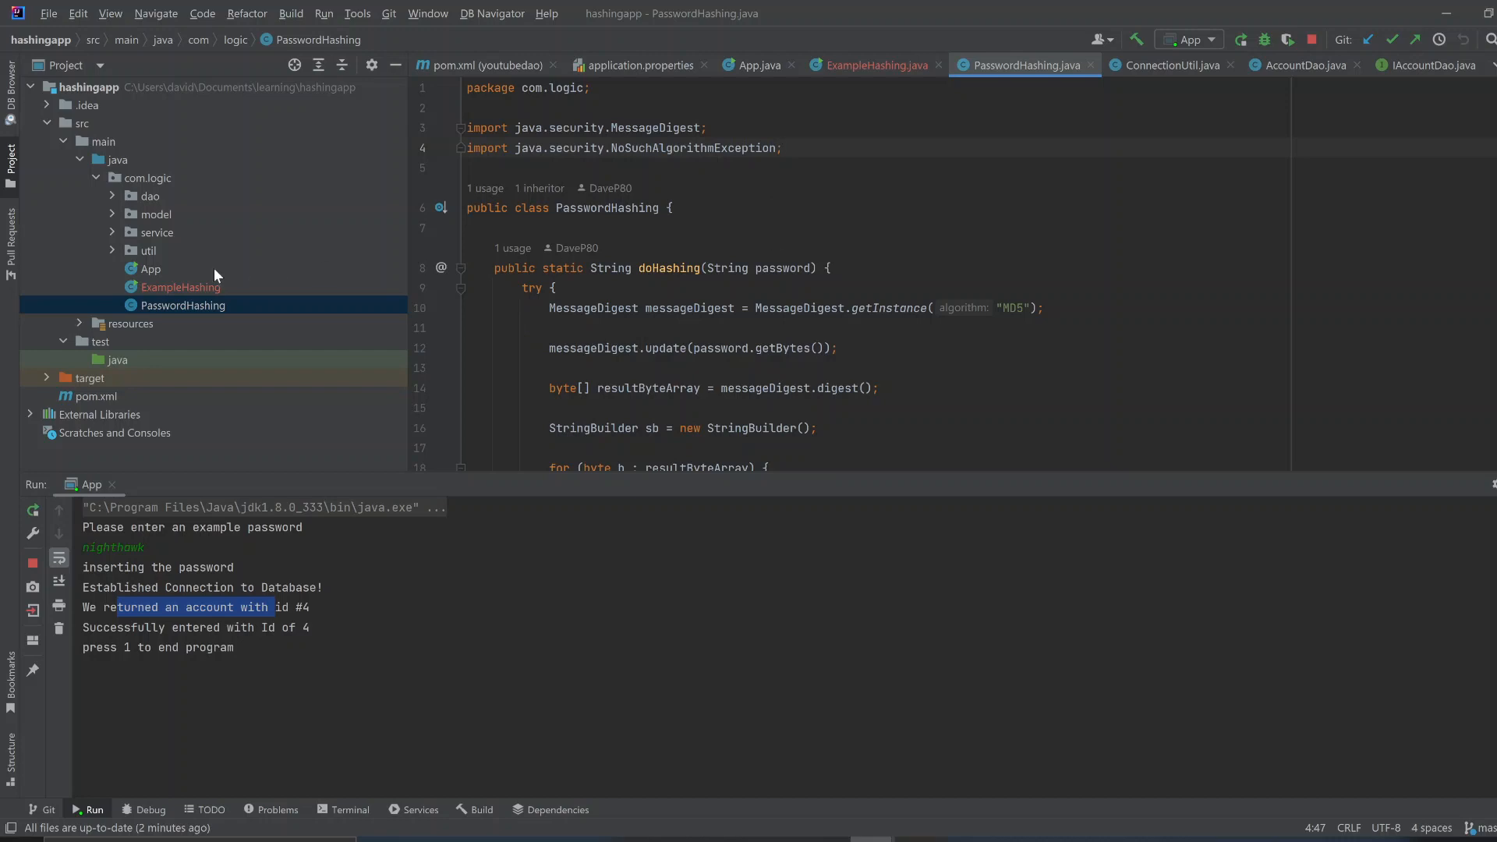
click(150, 268)
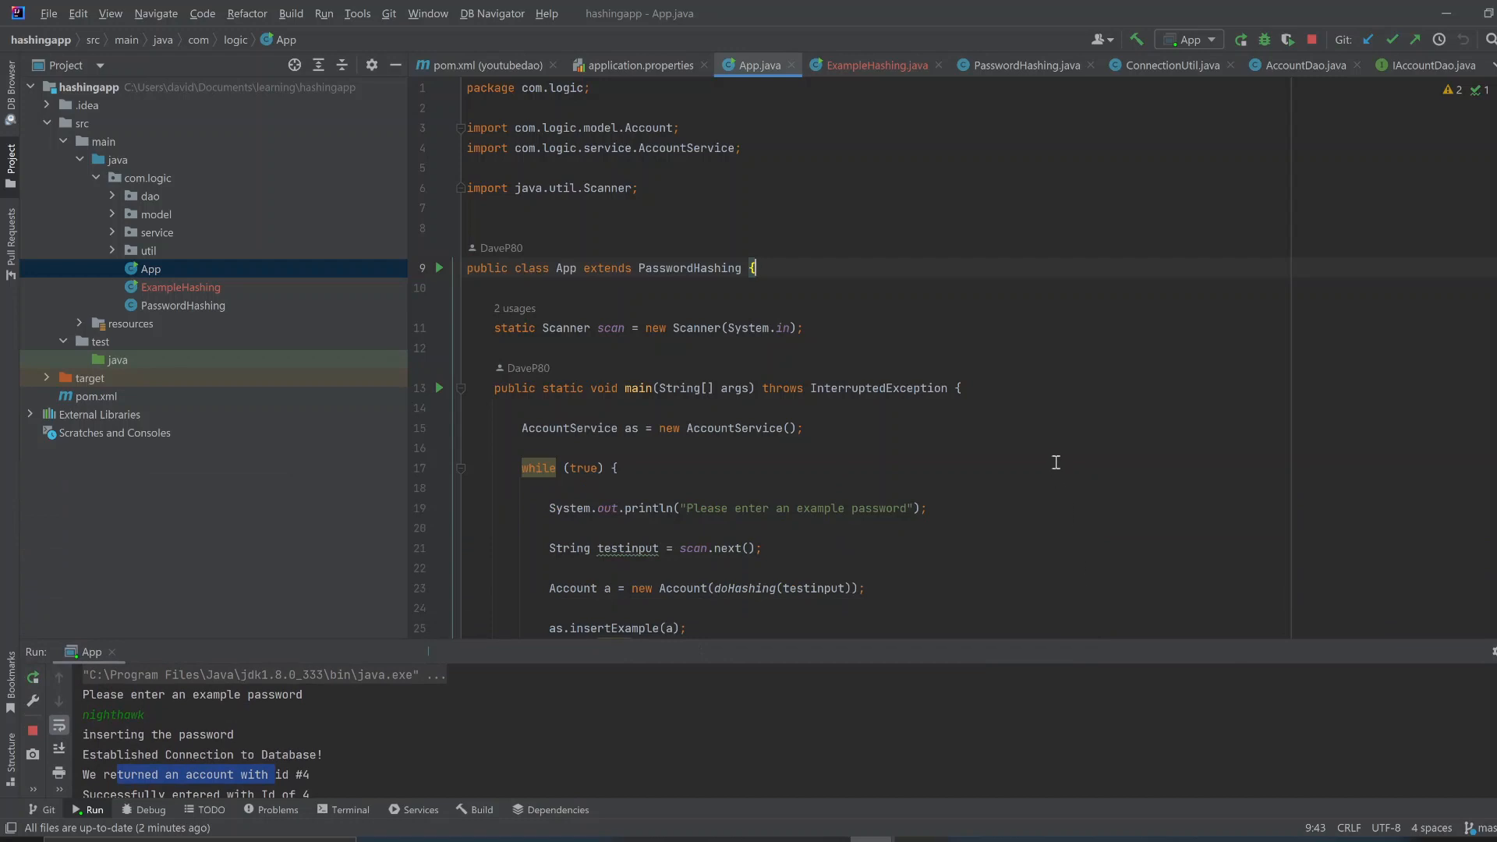
mouse_move(889, 261)
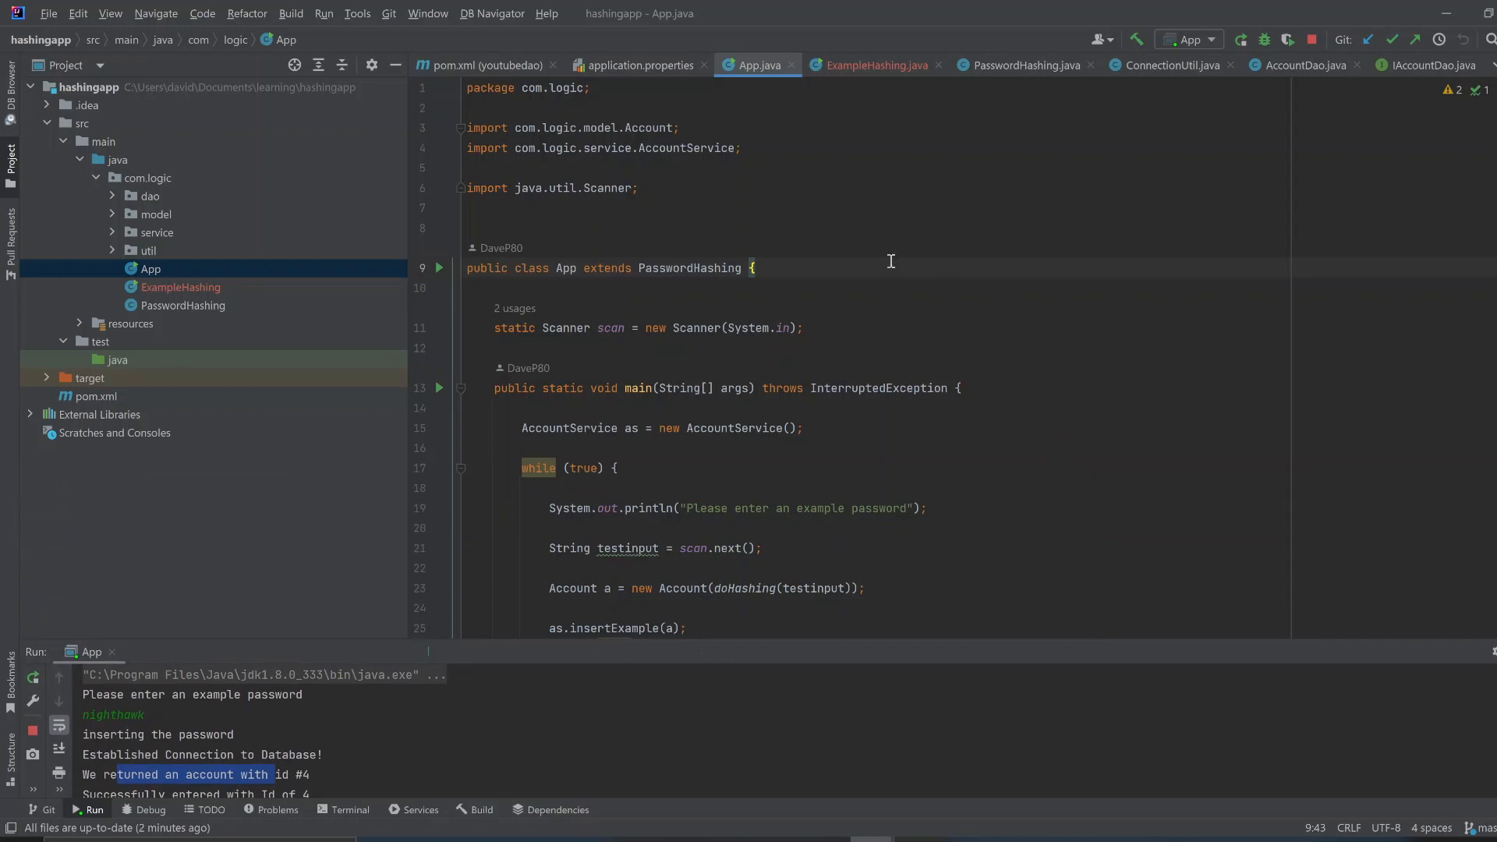
scroll(down, 3)
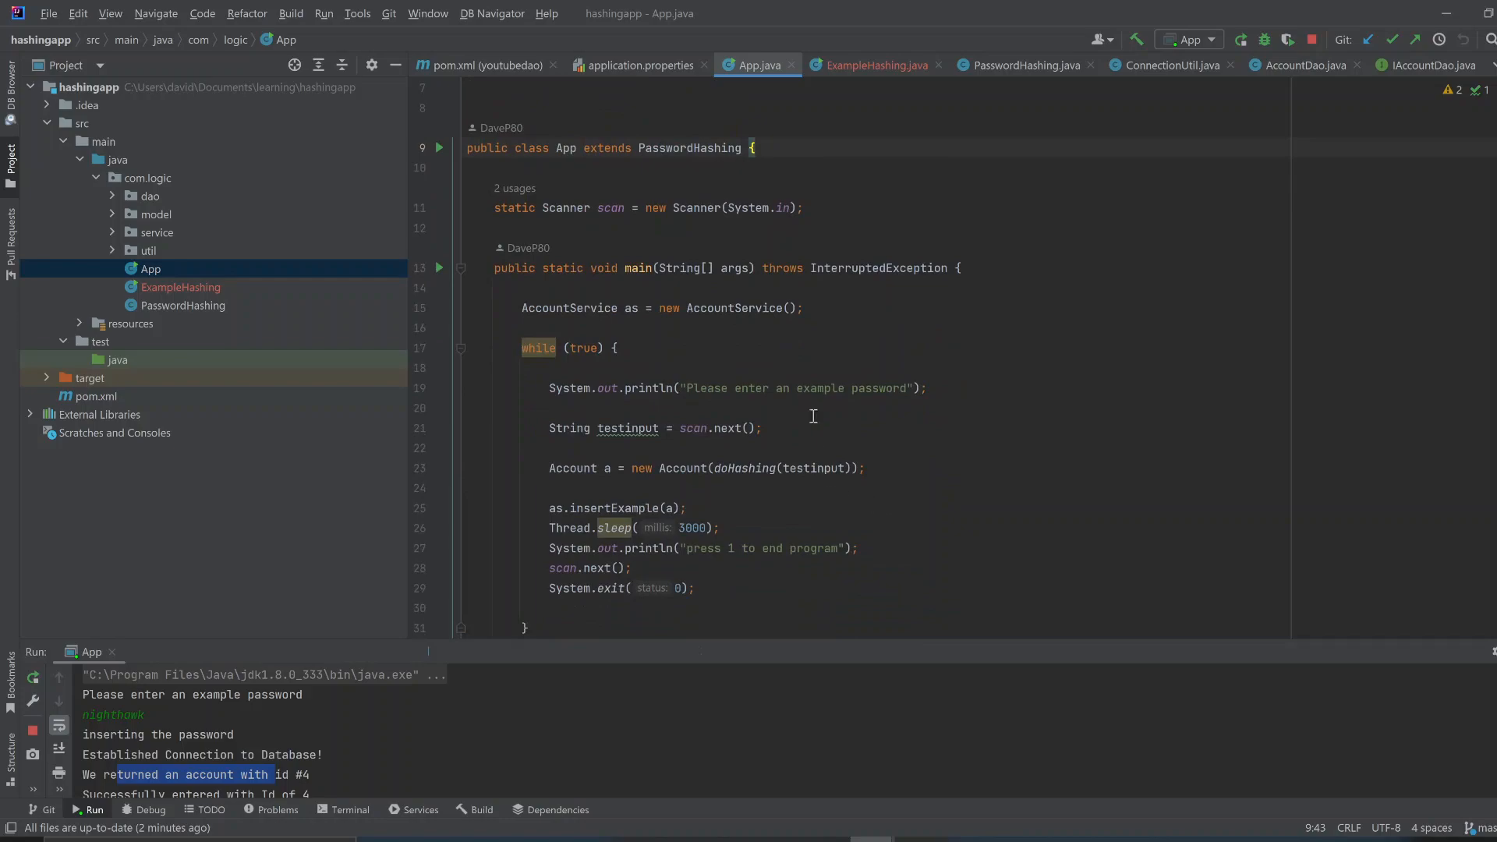